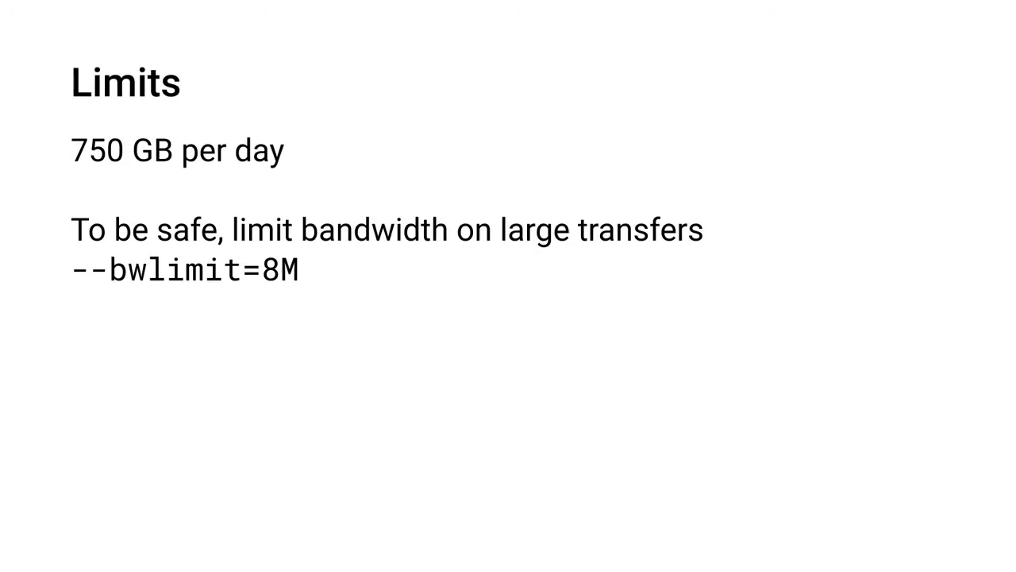
Advance past the Limits slide to end the slideshow
key("Right")
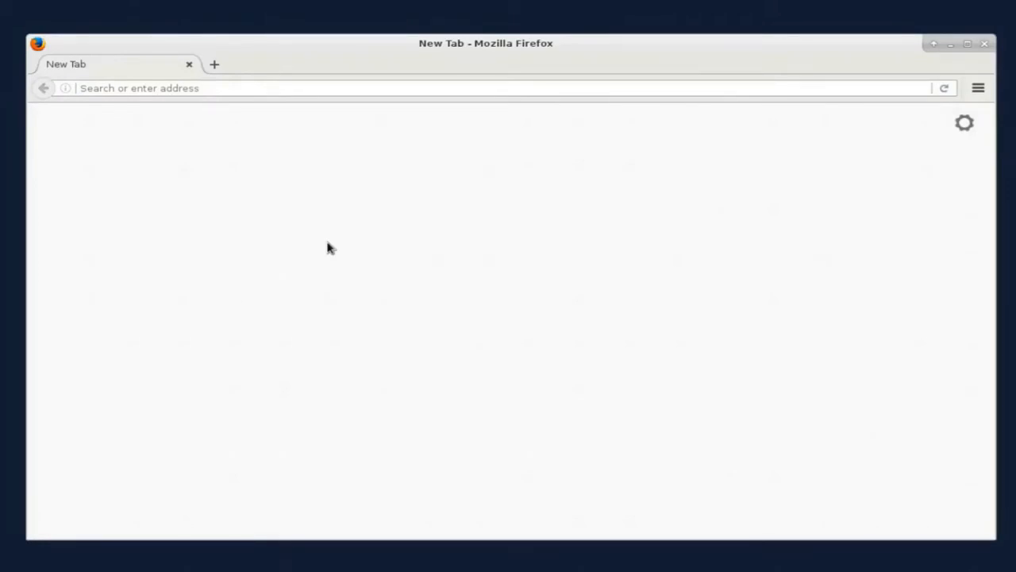
Load gcloud.utah.edu and log in to the university Google Cloud portal
left_click(294, 89)
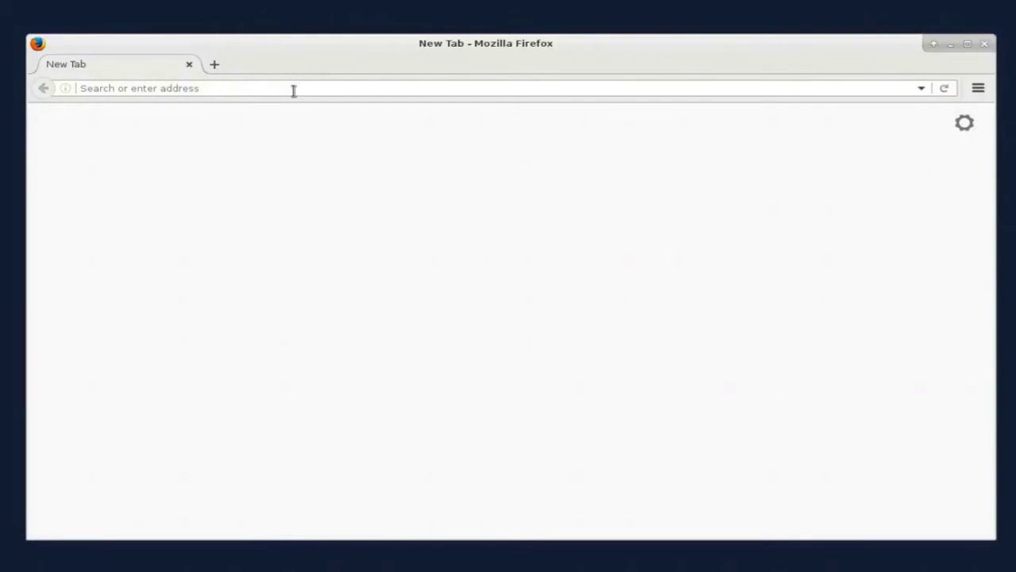
type("gcloud.utah.edu")
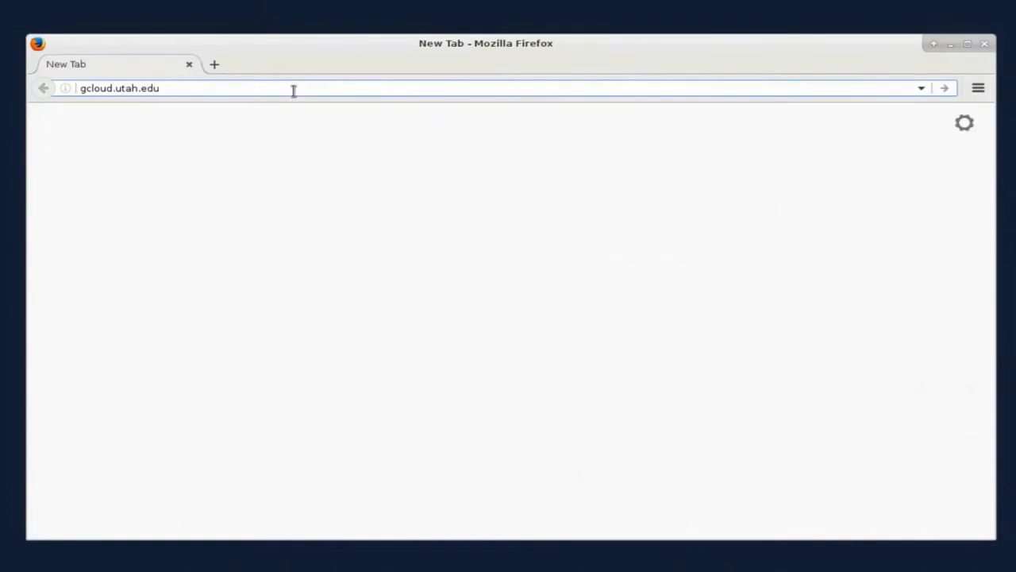
mouse_move(941, 89)
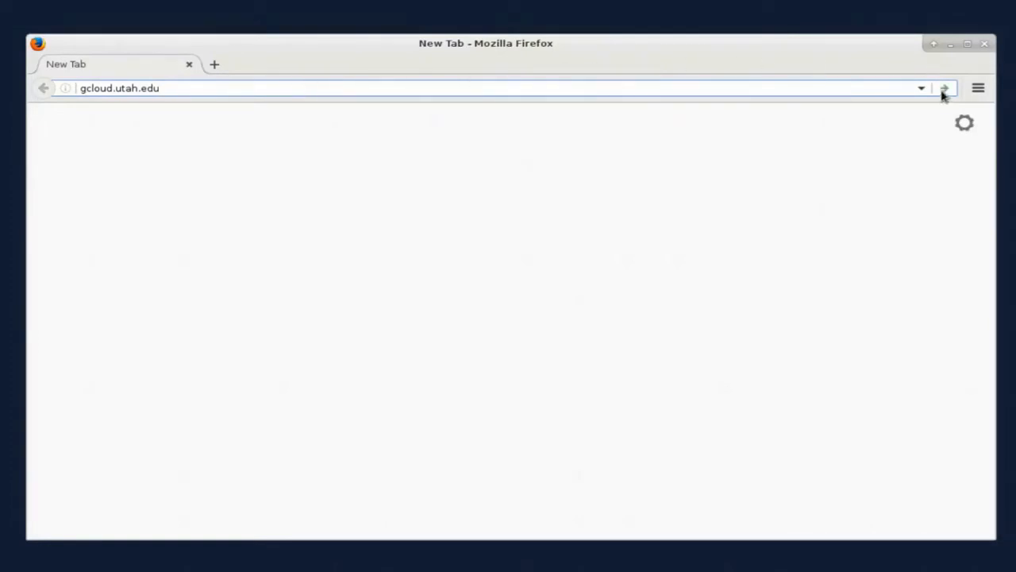
left_click(943, 87)
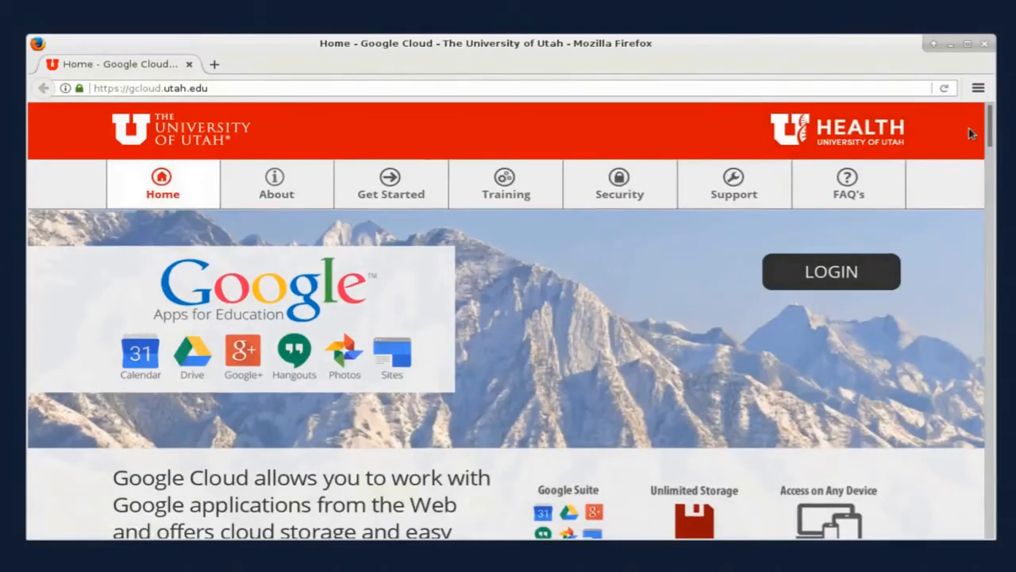
left_click(843, 273)
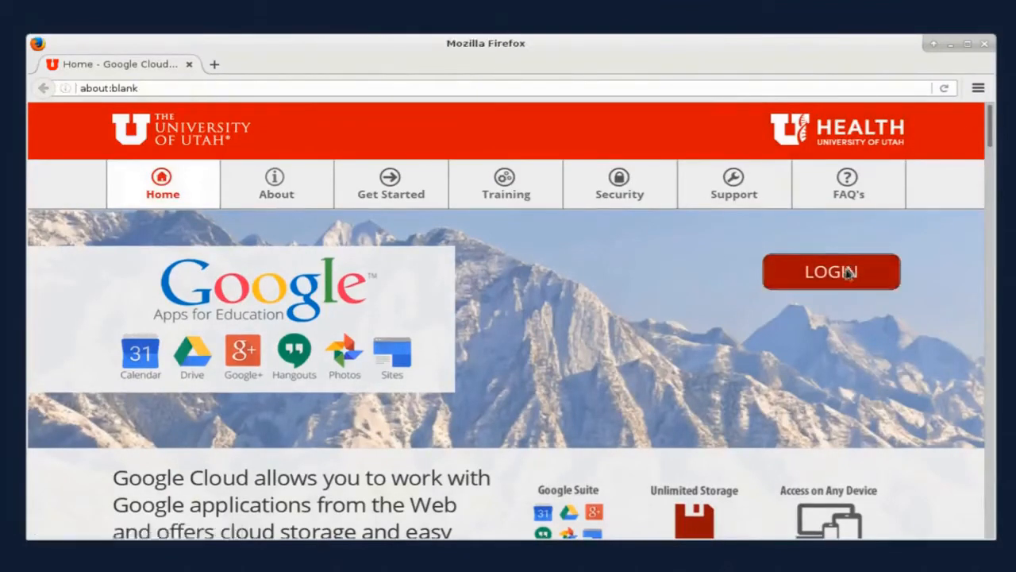
left_click(831, 272)
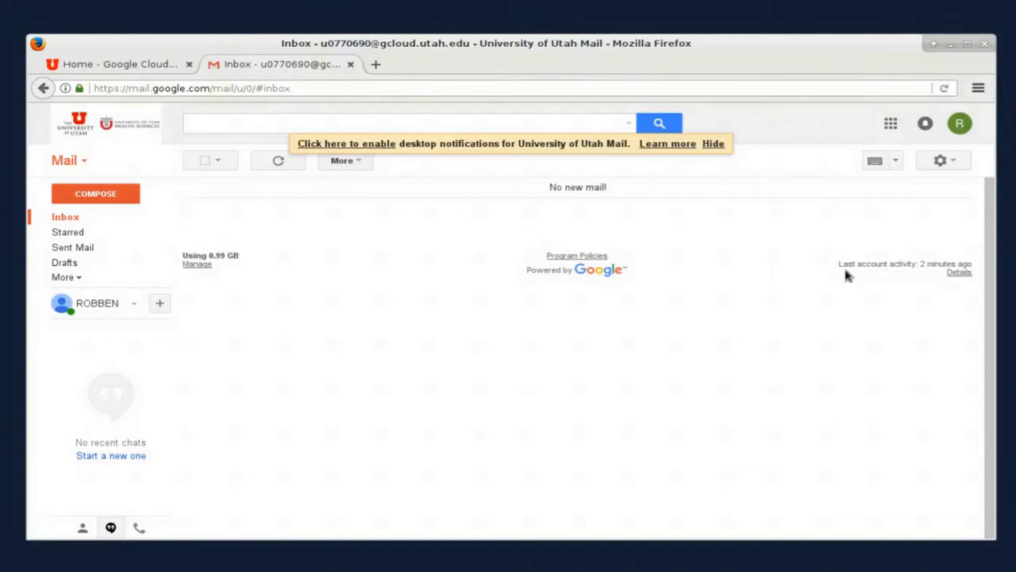
mouse_move(845, 264)
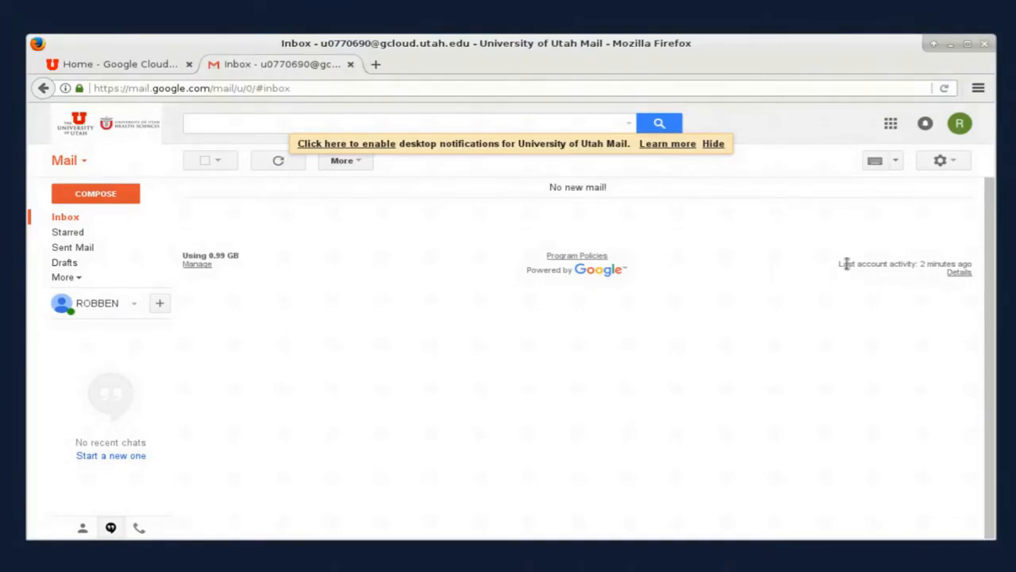
mouse_move(892, 124)
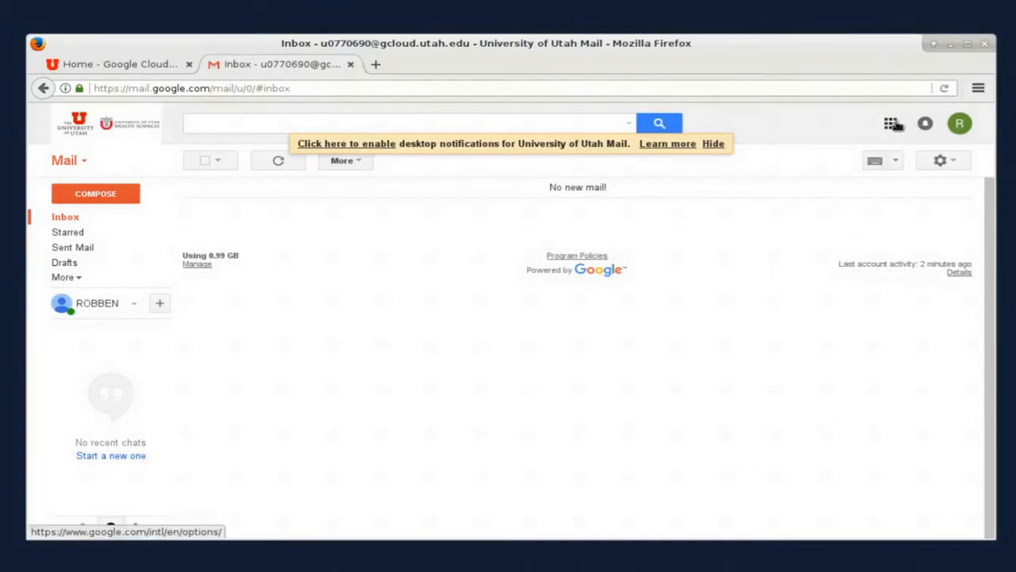
Launch Google Drive from the Google apps grid so My Drive shows in a new tab
left_click(896, 124)
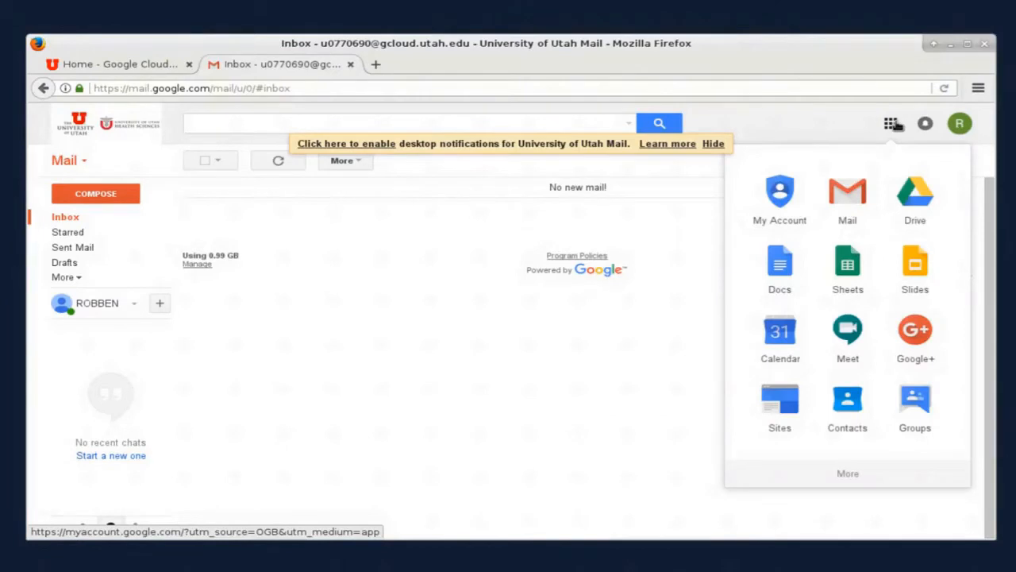
mouse_move(945, 210)
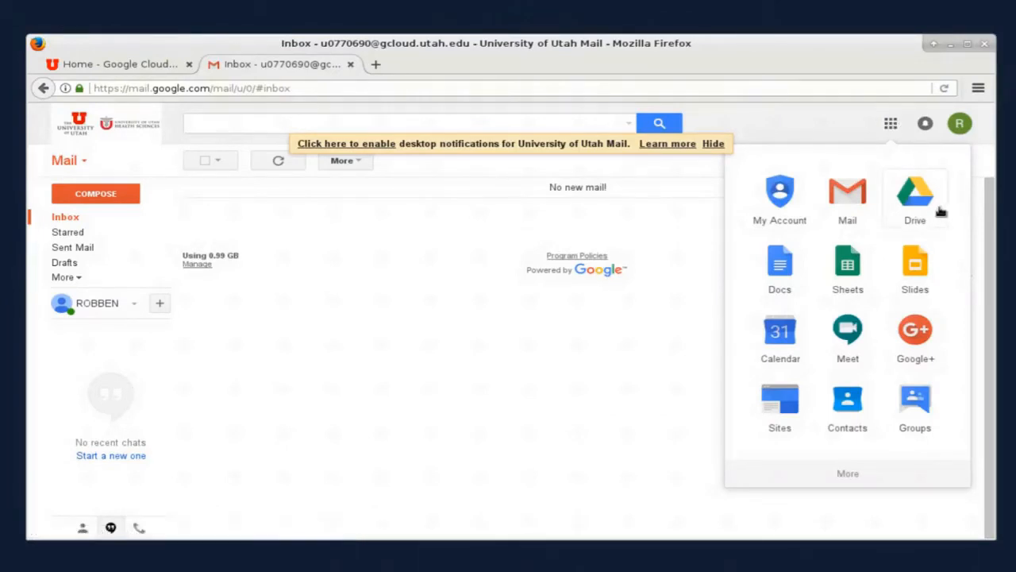
left_click(914, 191)
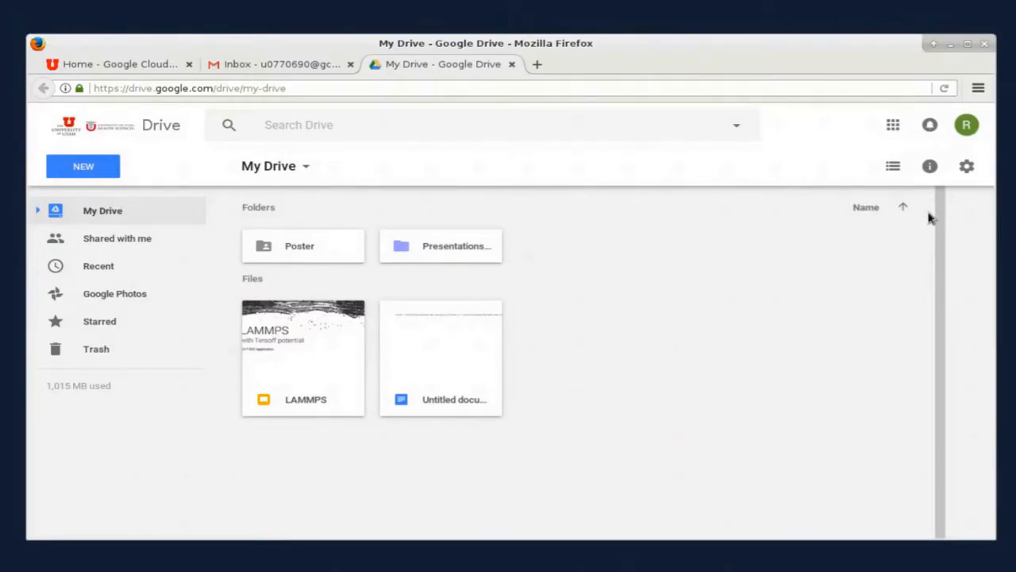
mouse_move(768, 264)
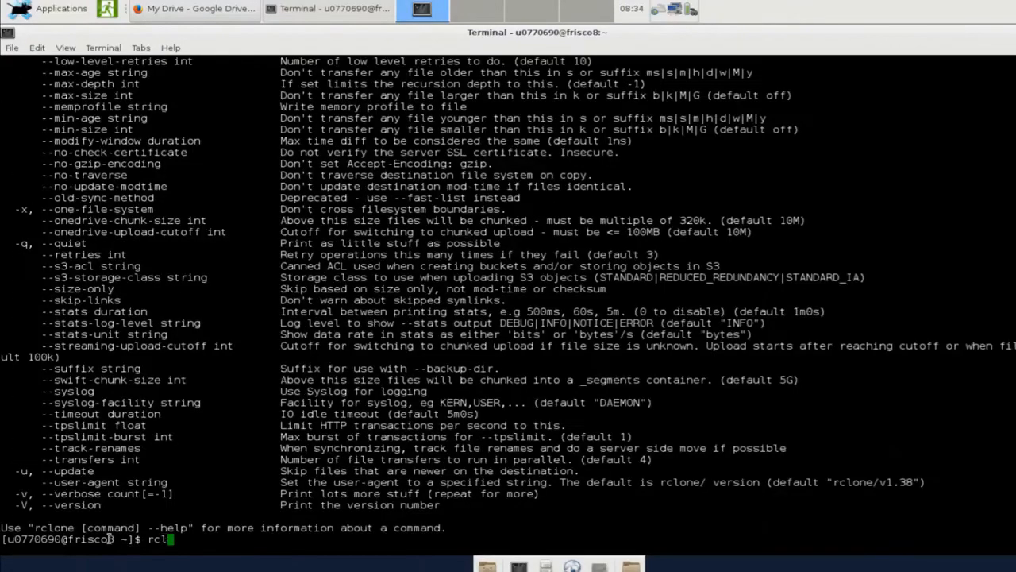
Run rclone config and begin a new remote named gcloud
type("one")
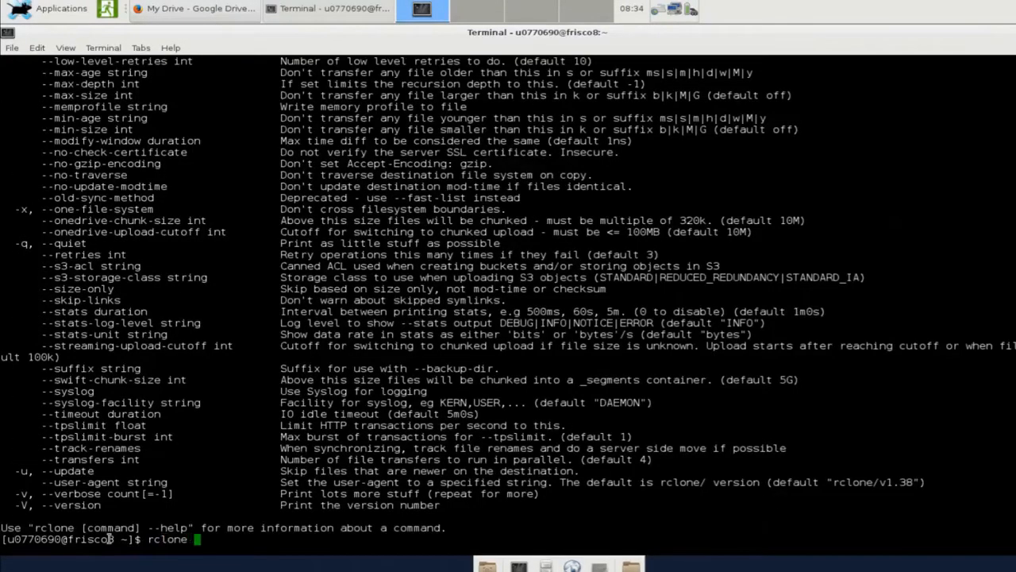
type("config")
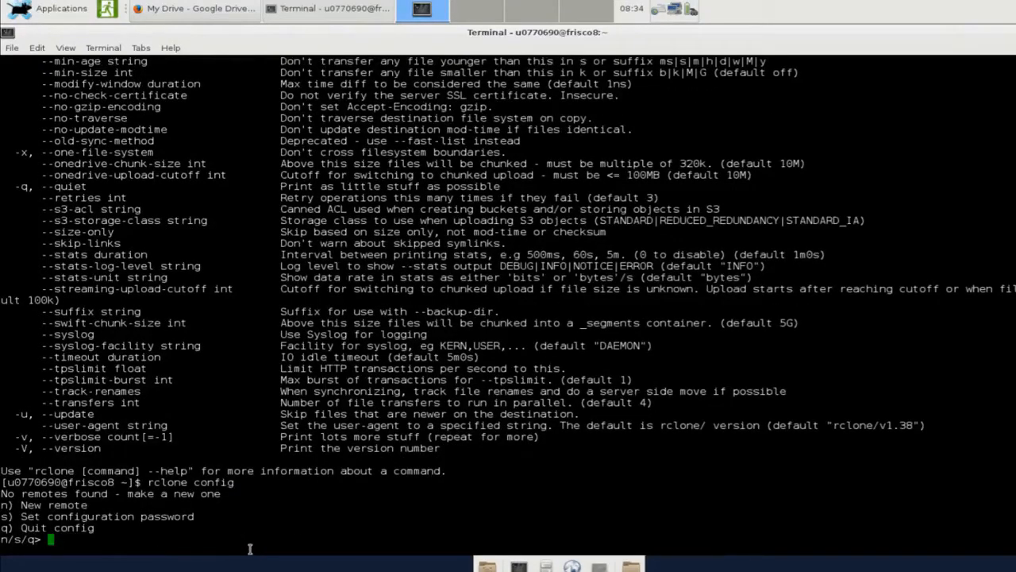
mouse_move(104, 492)
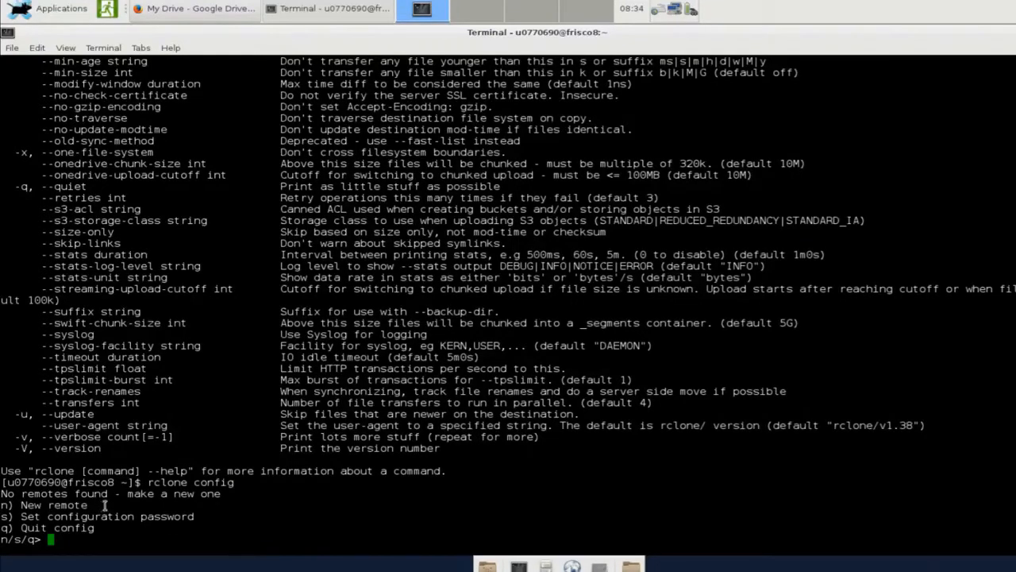
type("n")
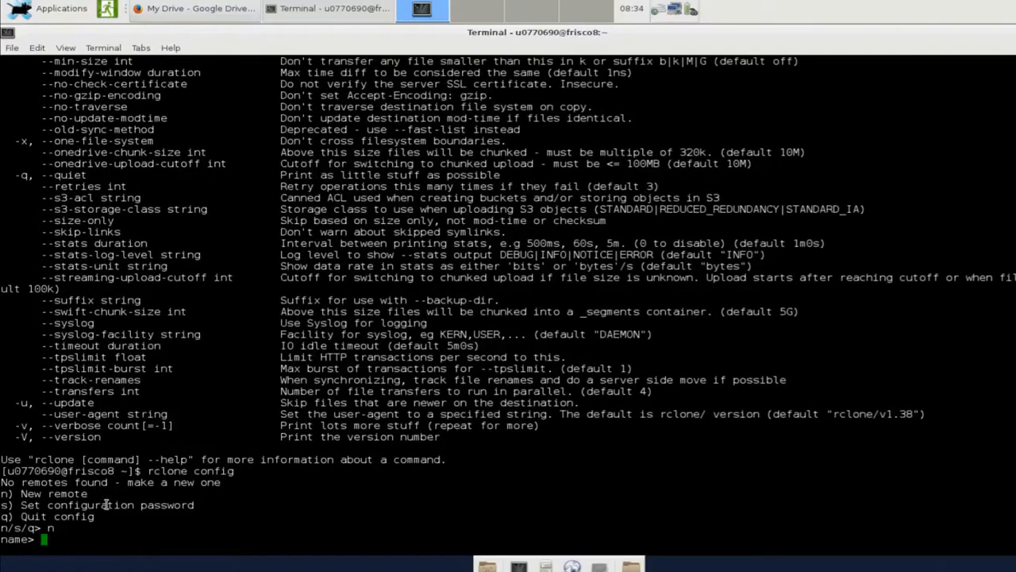
type("gcloud")
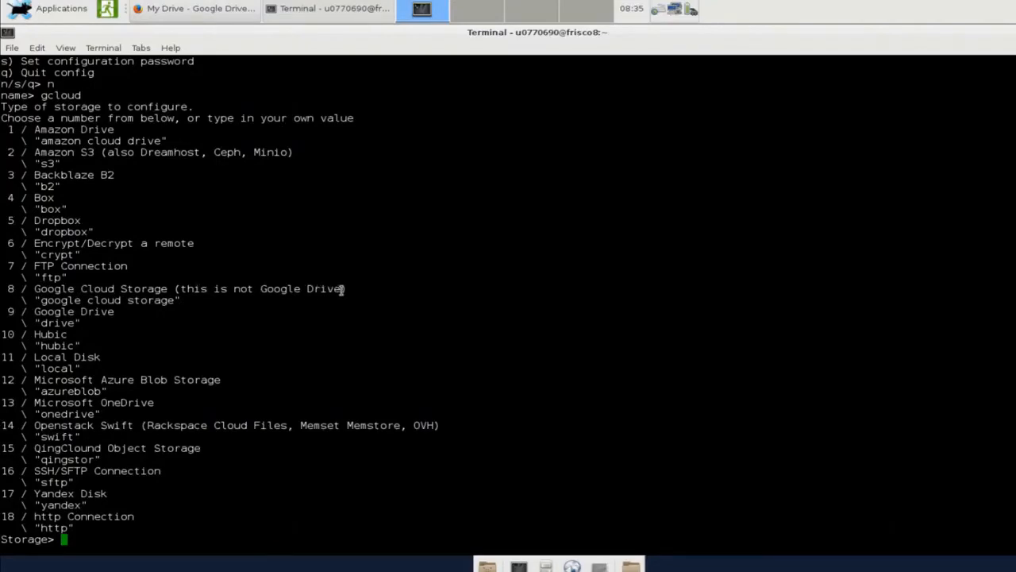
Choose storage type 9 (Google Drive), leave client ID and secret blank, and accept auto config with y
left_click_drag(181, 289, 343, 289)
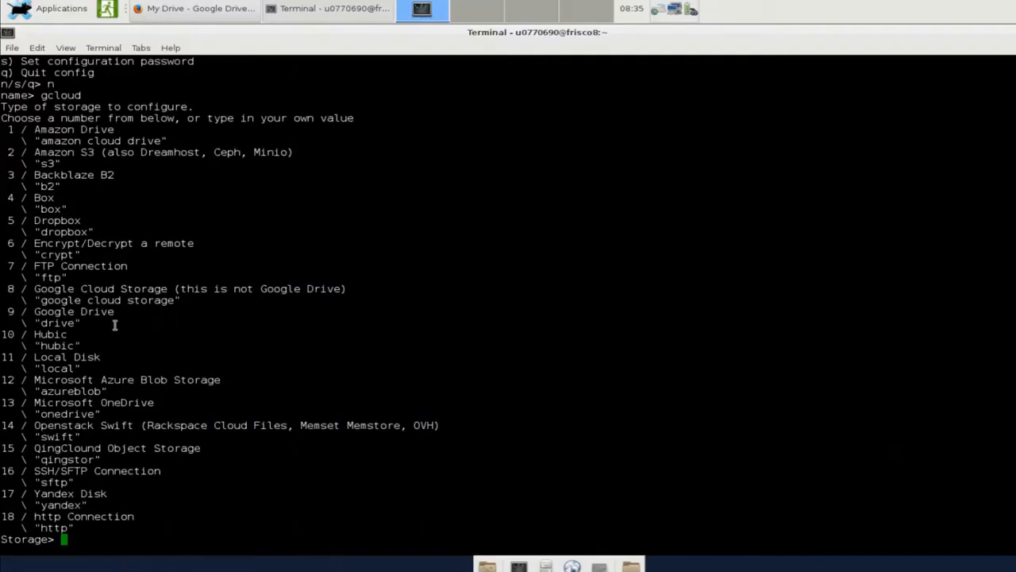
mouse_move(89, 322)
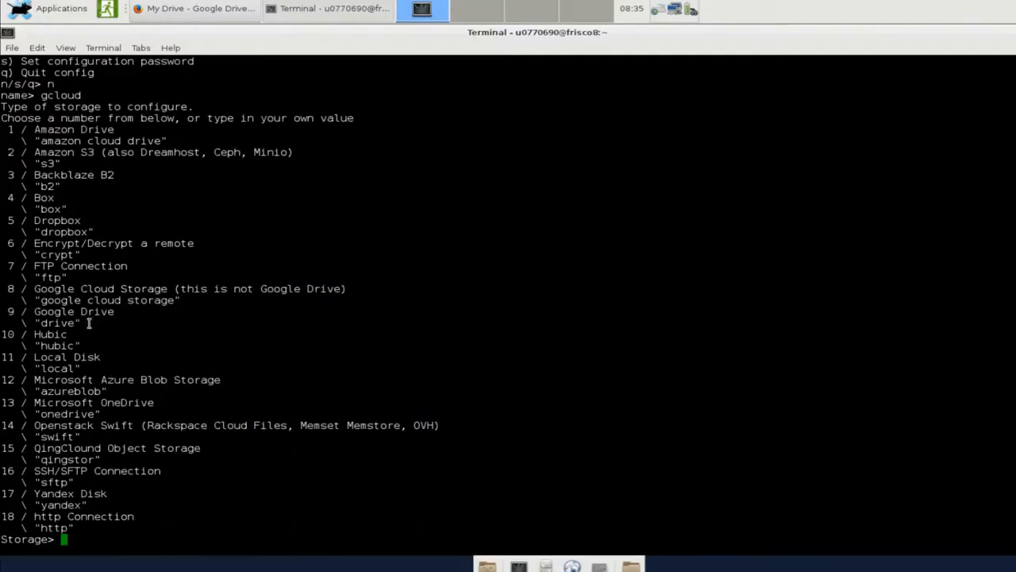
type("9")
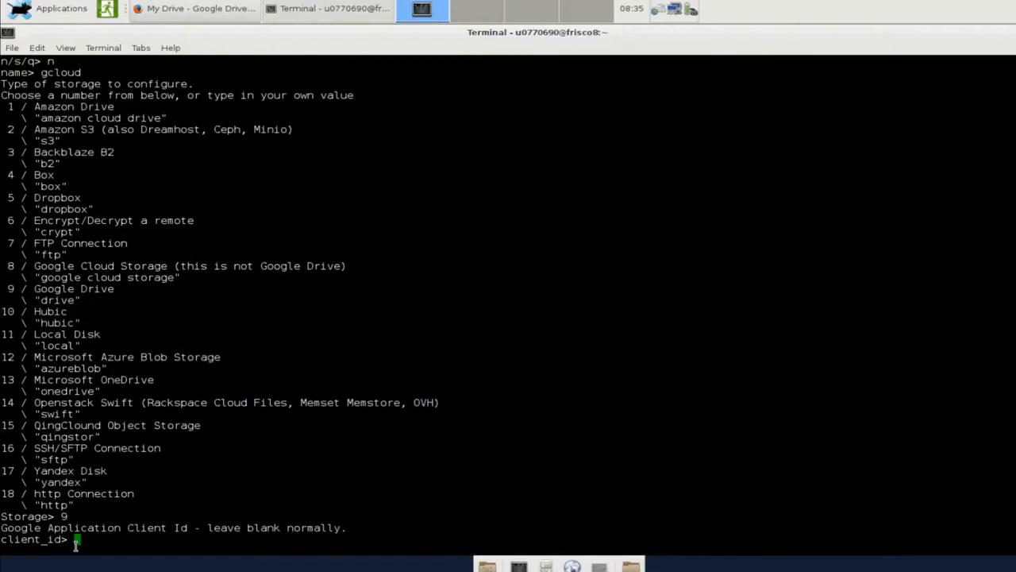
mouse_move(89, 550)
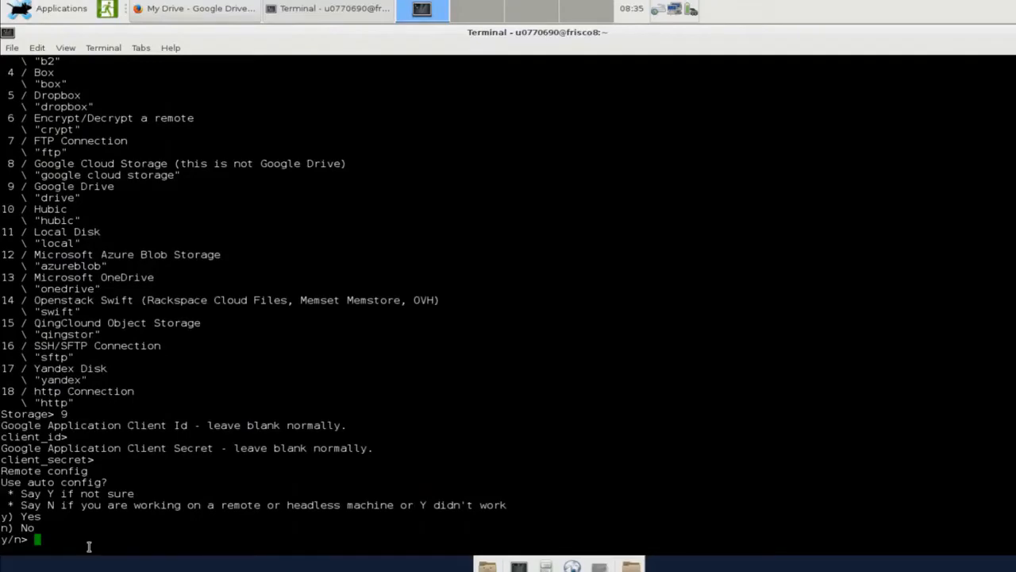
type("y")
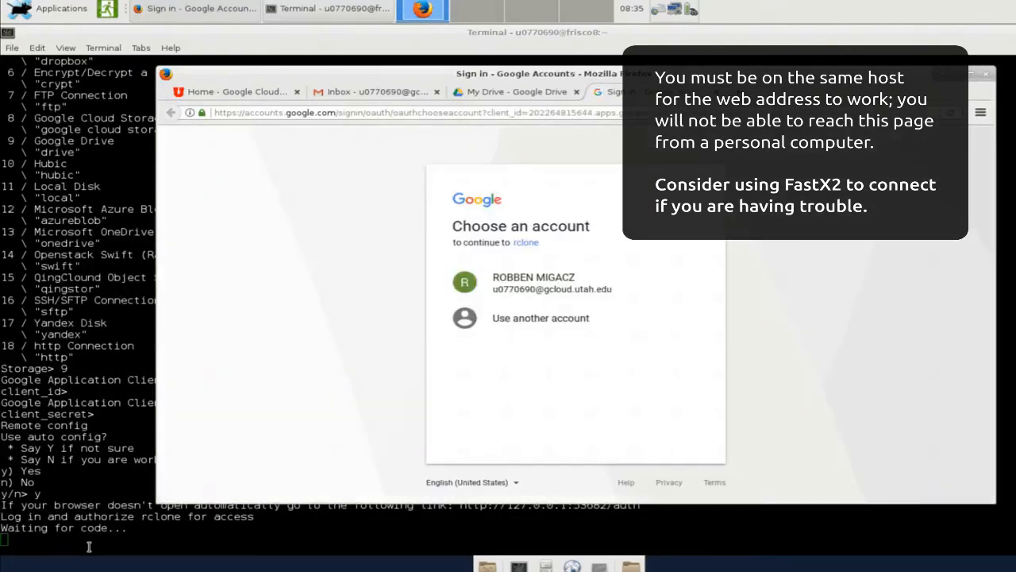
mouse_move(267, 397)
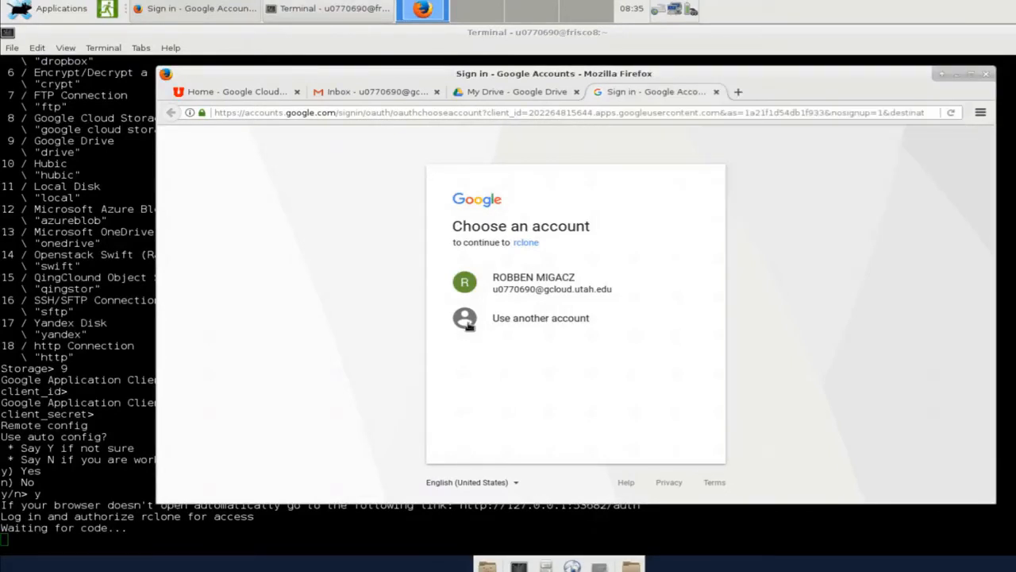
mouse_move(578, 299)
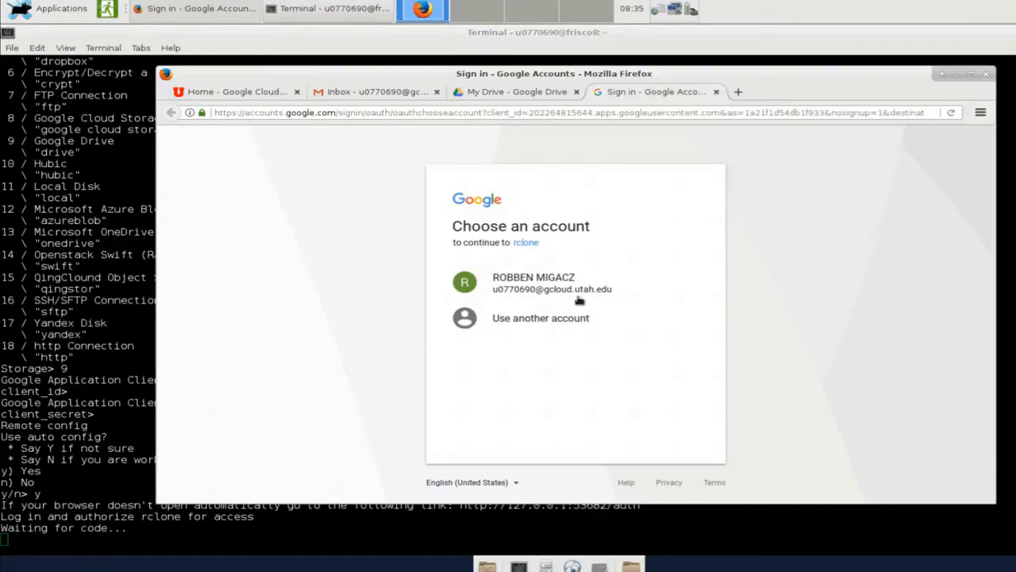
mouse_move(536, 289)
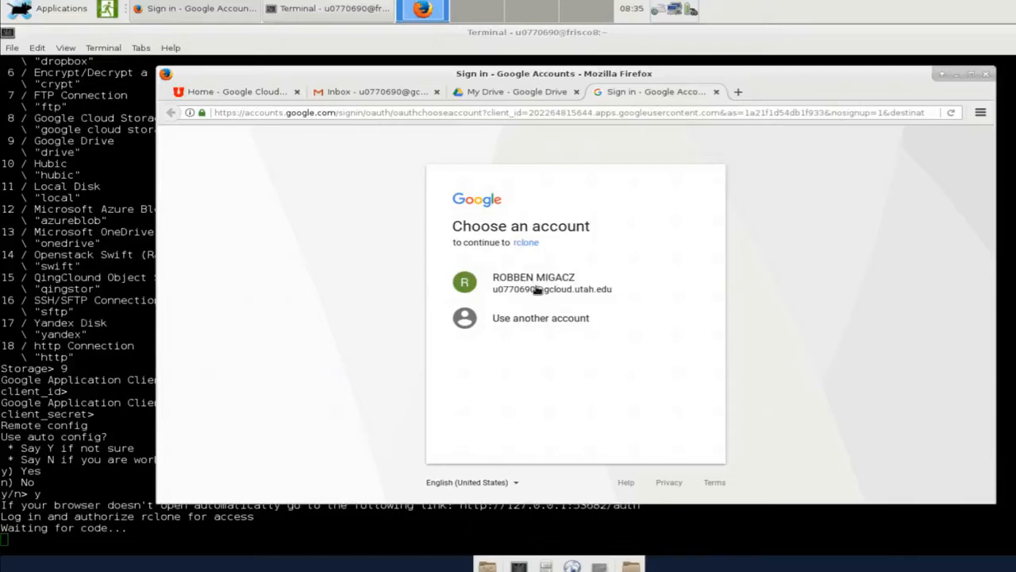
Select the university Google account and allow rclone to manage its Drive files
left_click(534, 282)
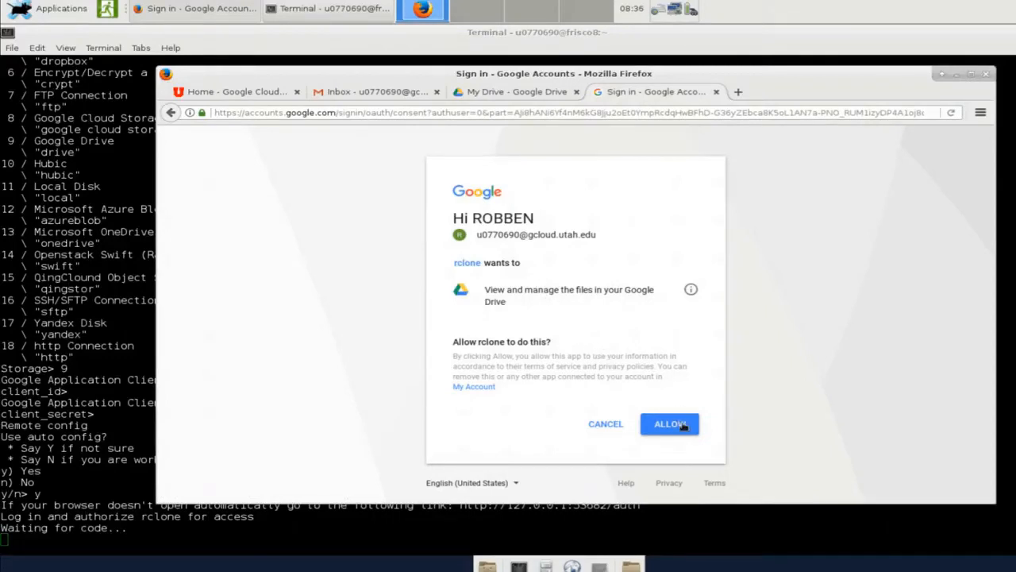
left_click(668, 423)
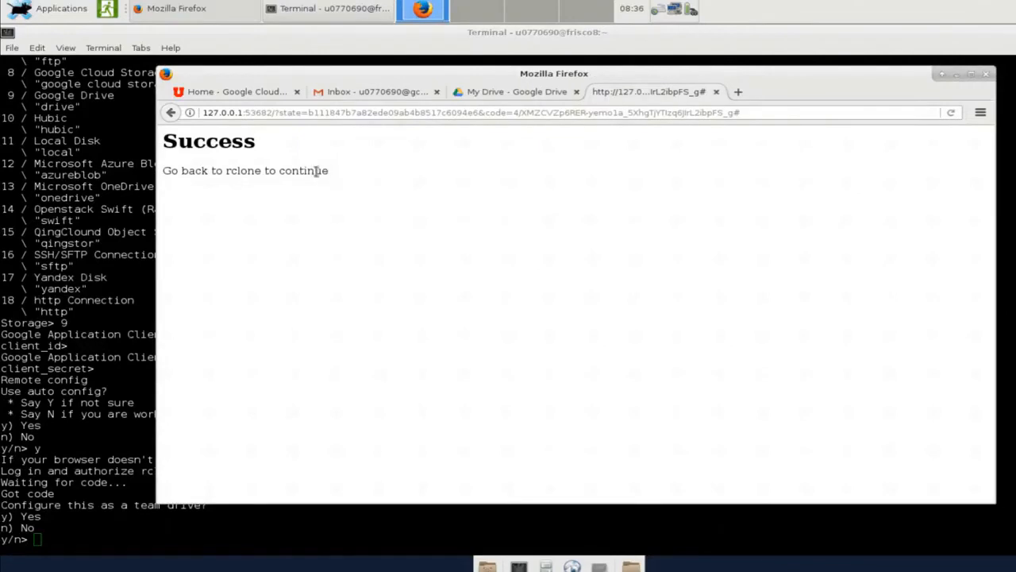
mouse_move(71, 404)
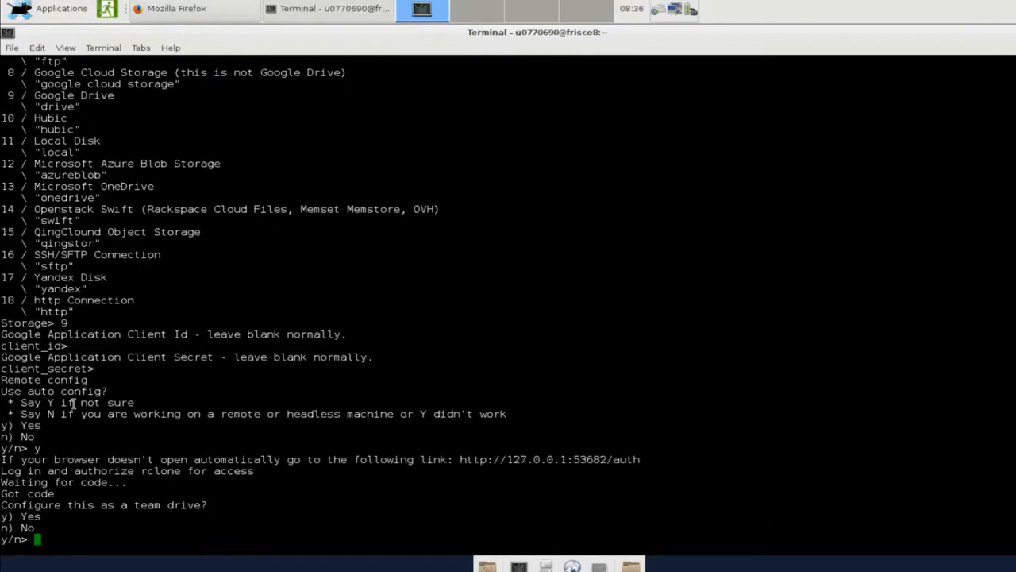
mouse_move(206, 521)
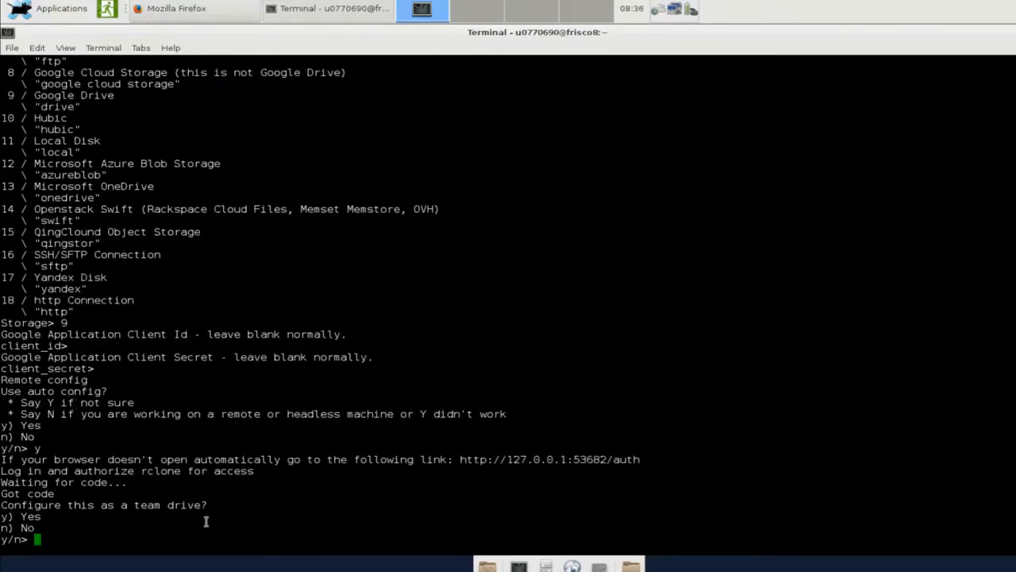
Answer n to team drive, confirm the gcloud remote with y, and quit rclone config with q
type("n")
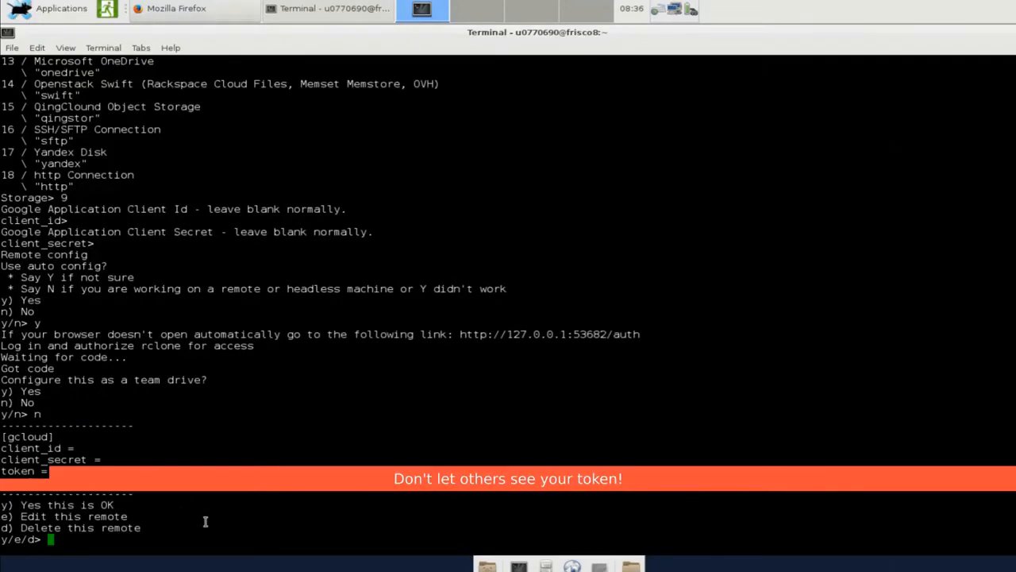
type("y")
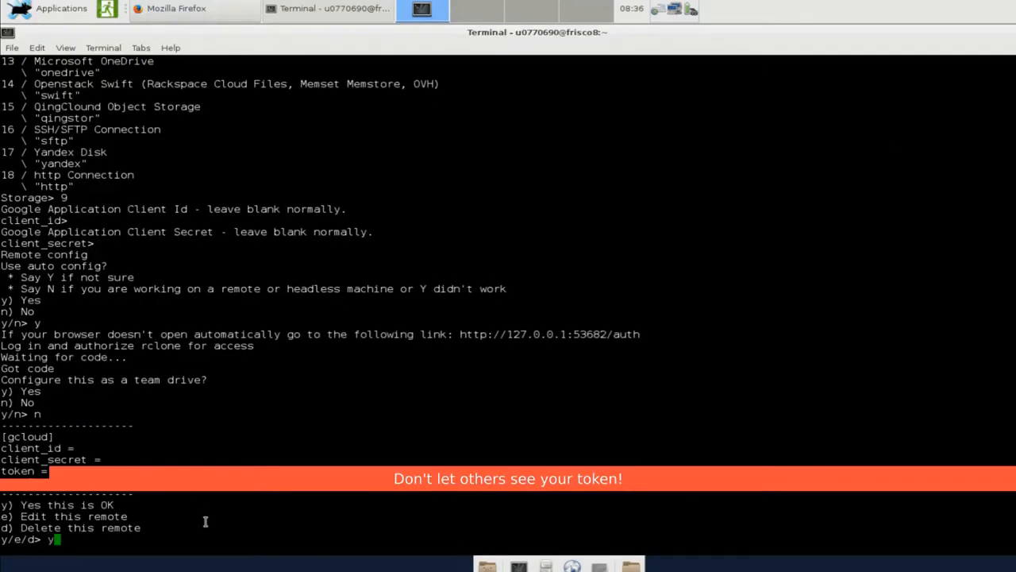
key("Return")
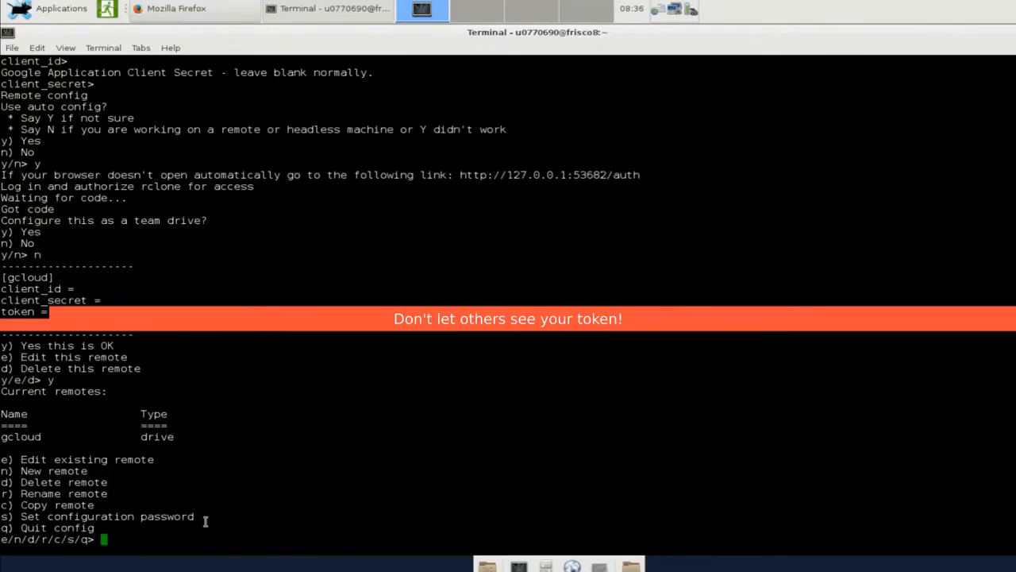
type("q")
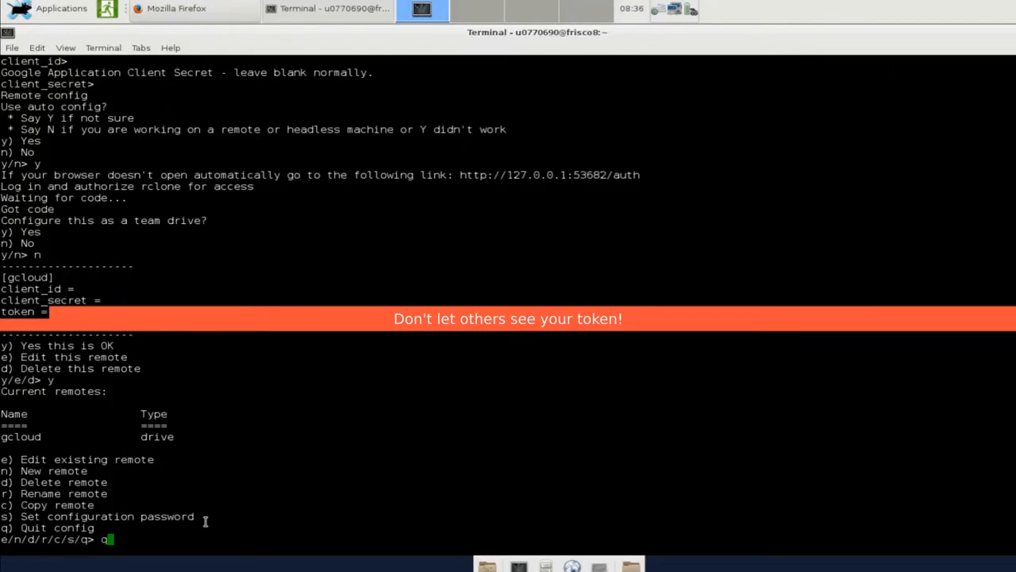
key("Return")
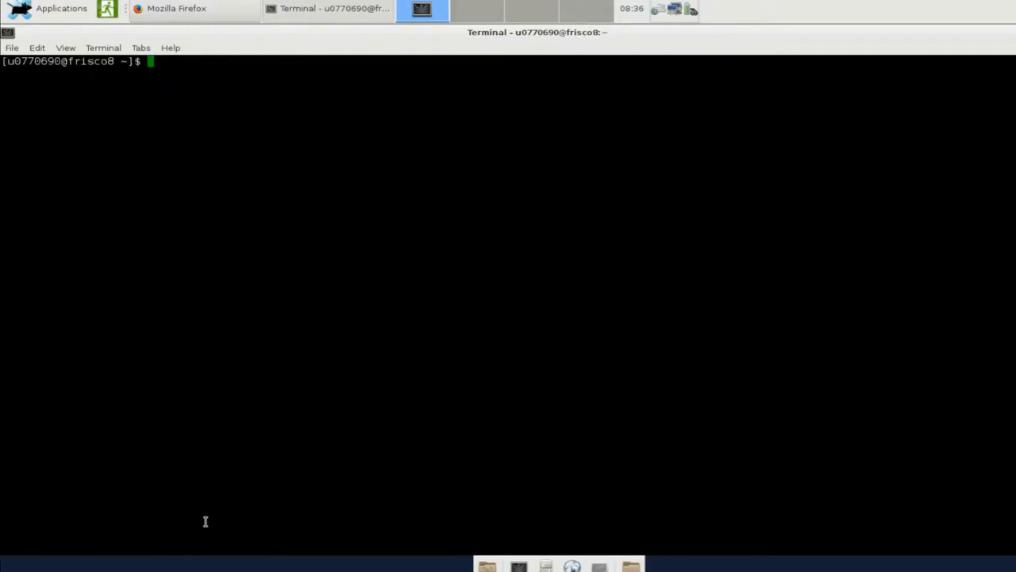
Run rclone listremotes to verify gcloud, then launch Safari and enter gcloud.utah.edu
type("rclone listremotes")
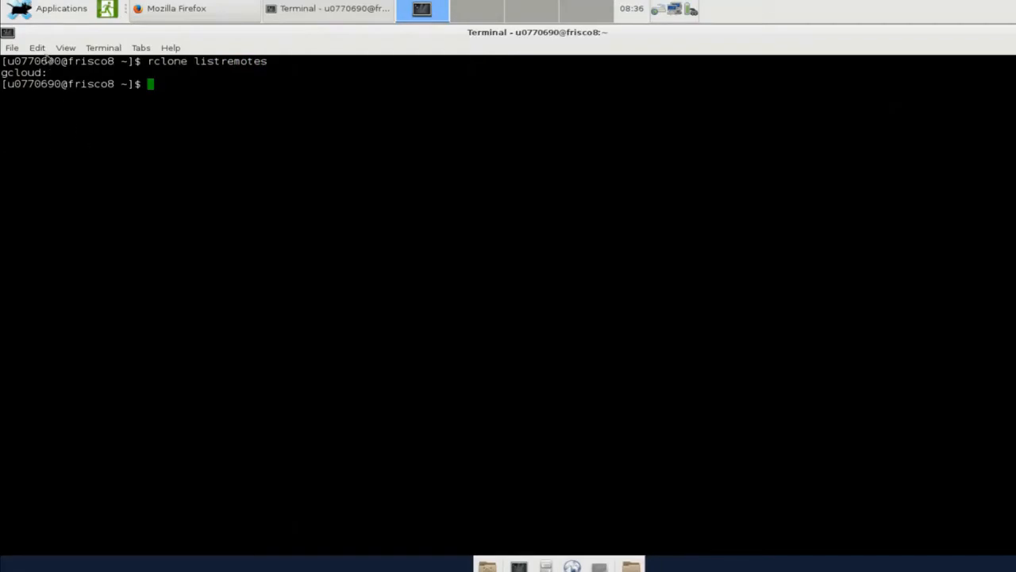
double_click(17, 73)
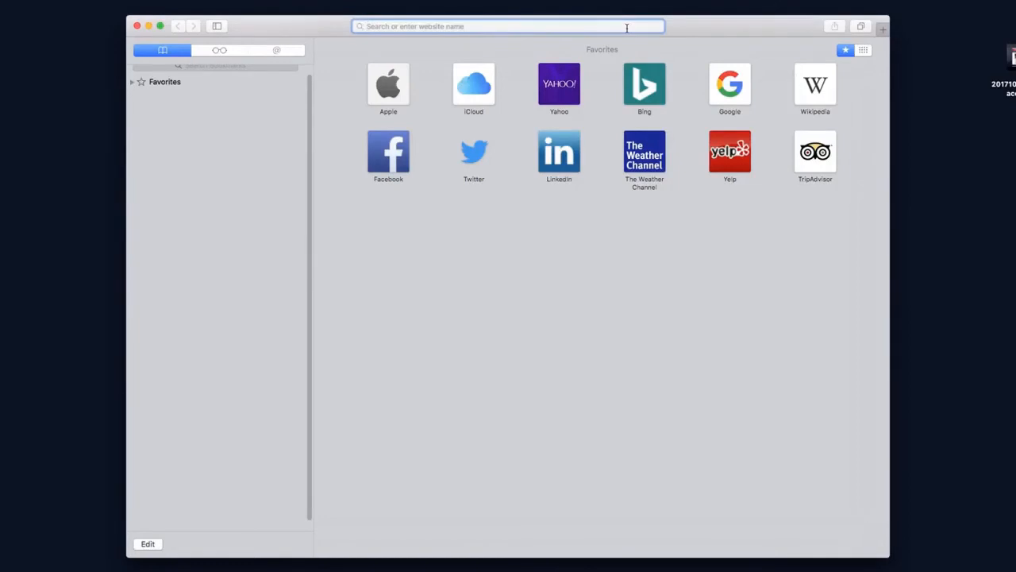
type("gcloud.utah.edu")
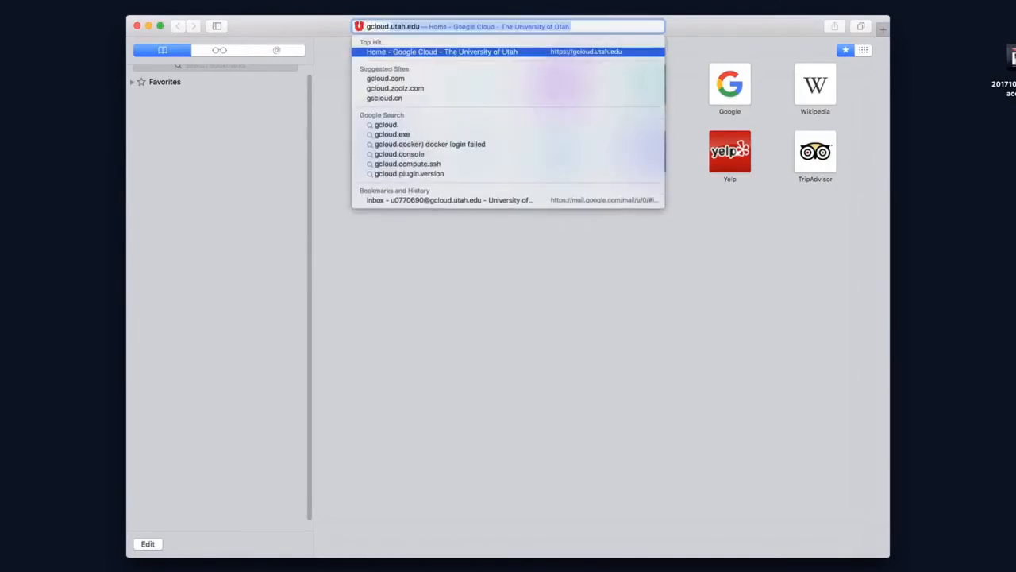
left_click(444, 51)
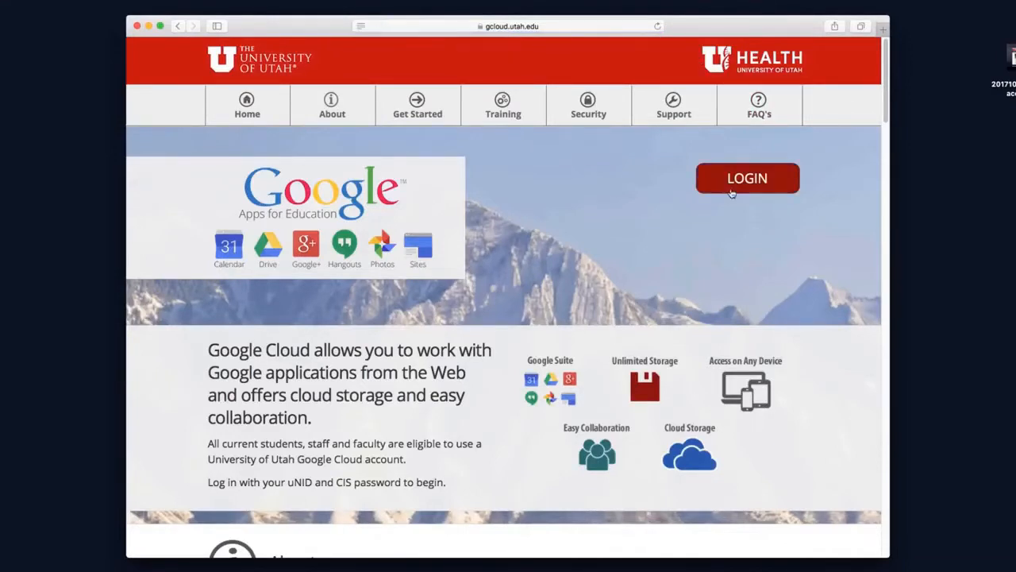
left_click(748, 178)
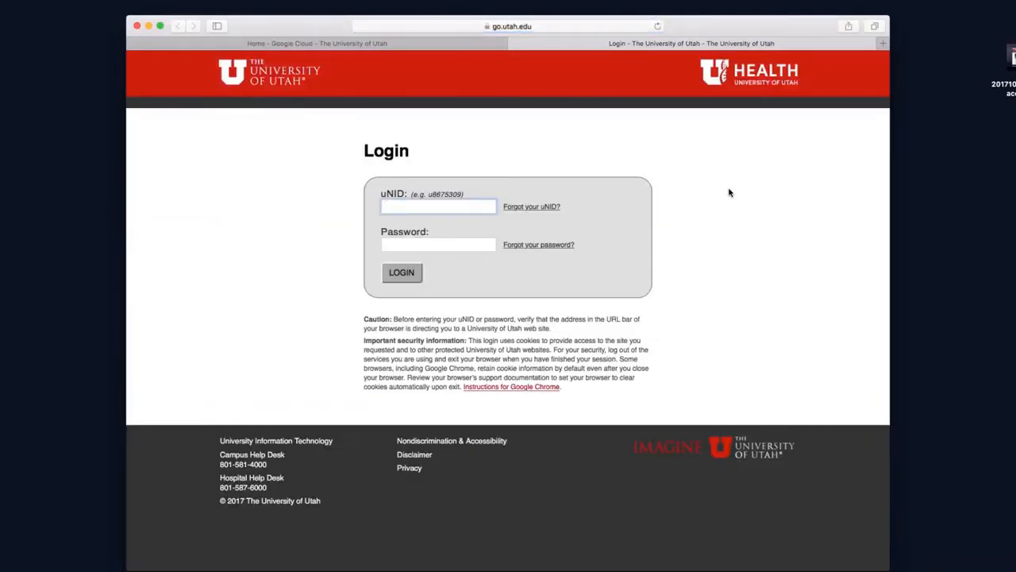
type("u0770690")
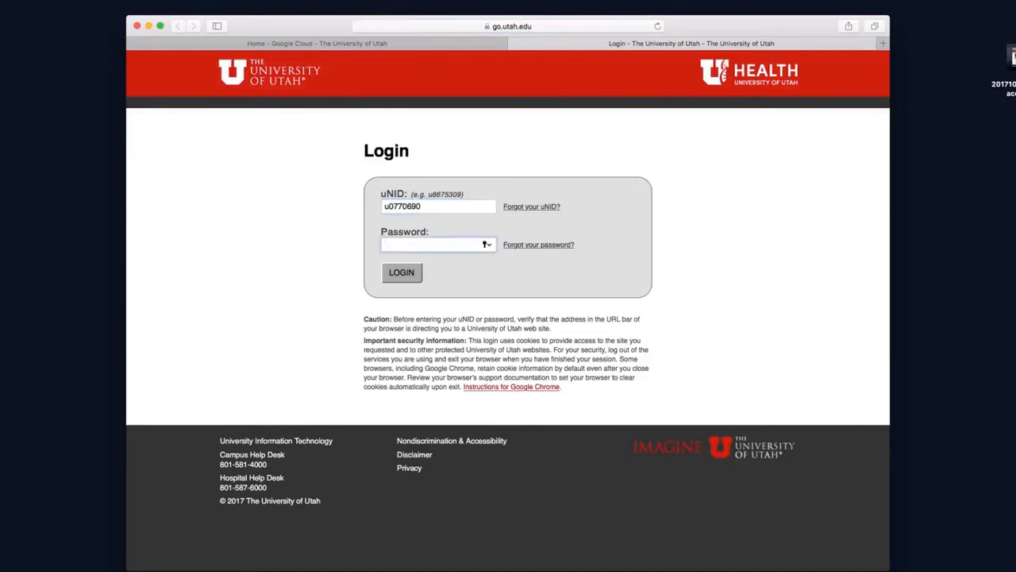
type("password")
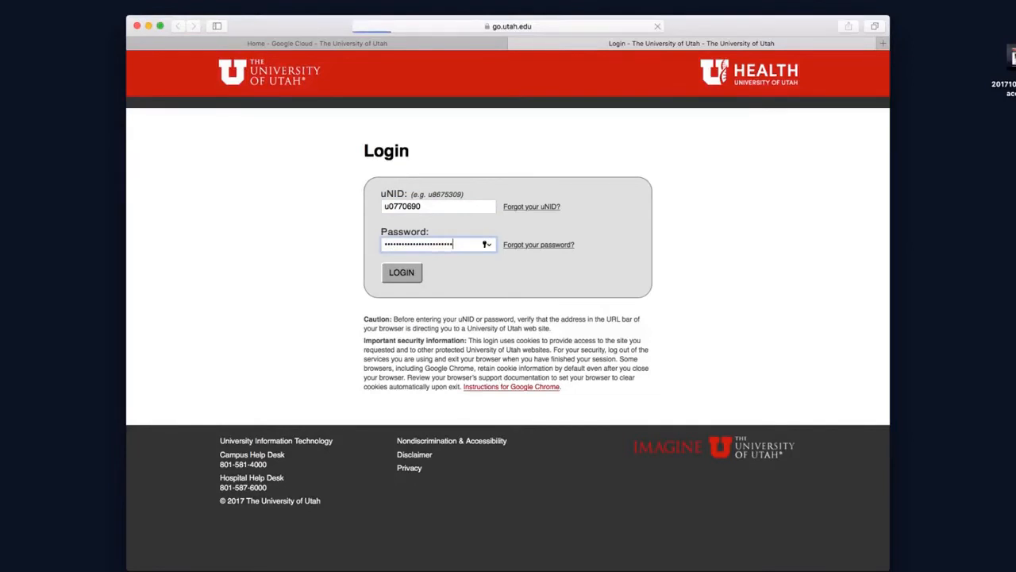
left_click(400, 273)
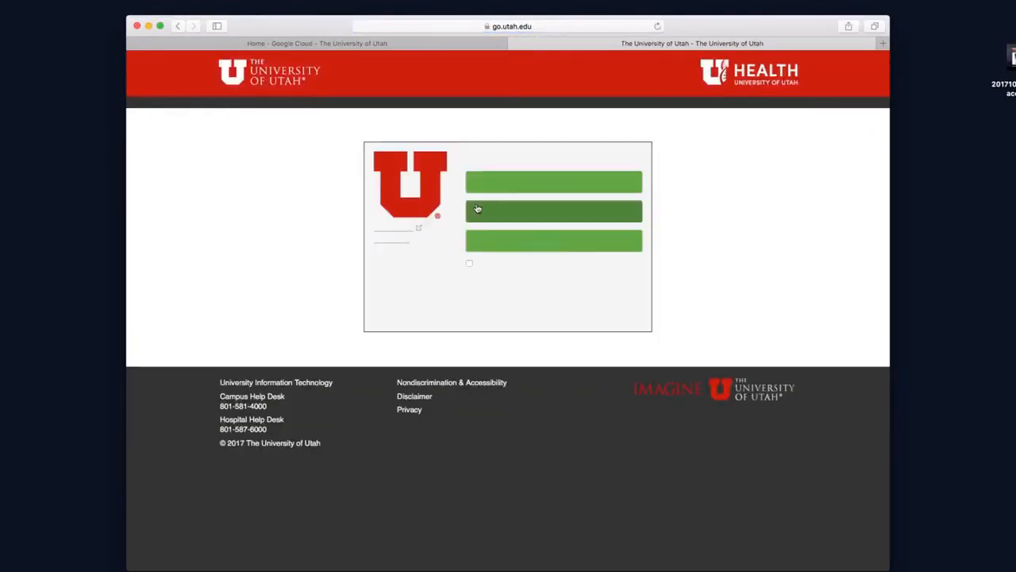
left_click(553, 181)
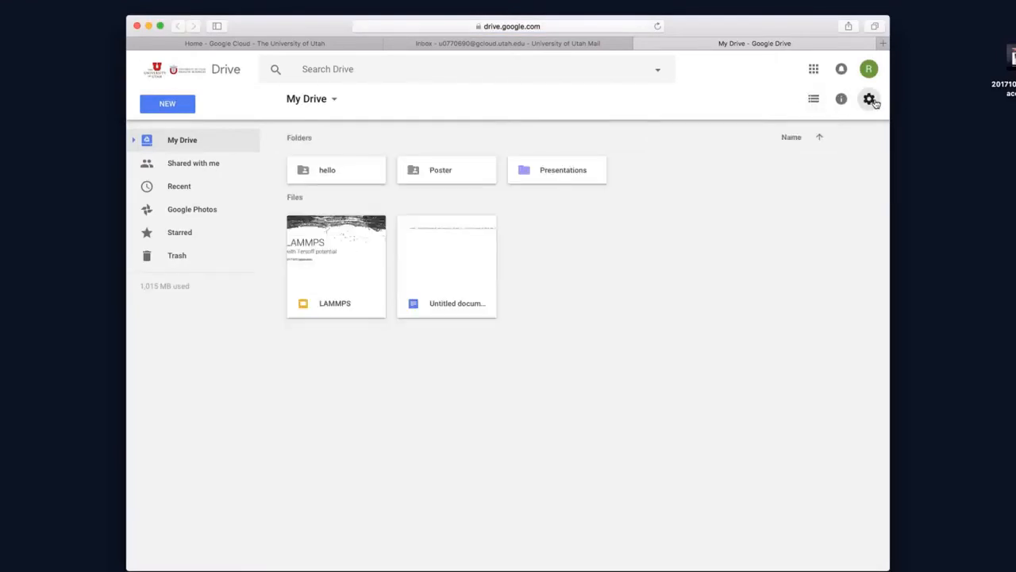
From Drive settings, choose Download Drive File Stream for Mac to reach its help page
left_click(869, 98)
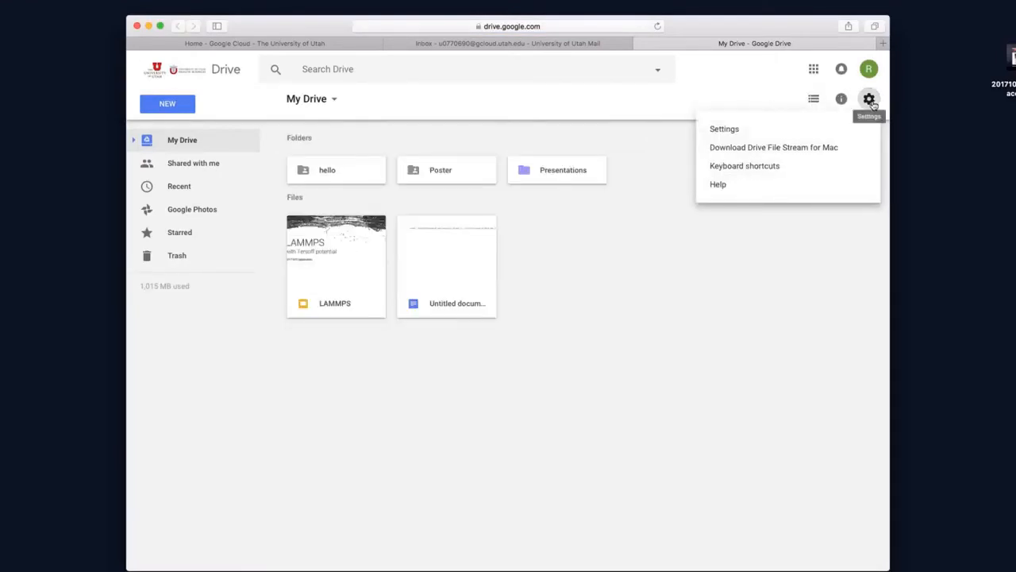
mouse_move(791, 151)
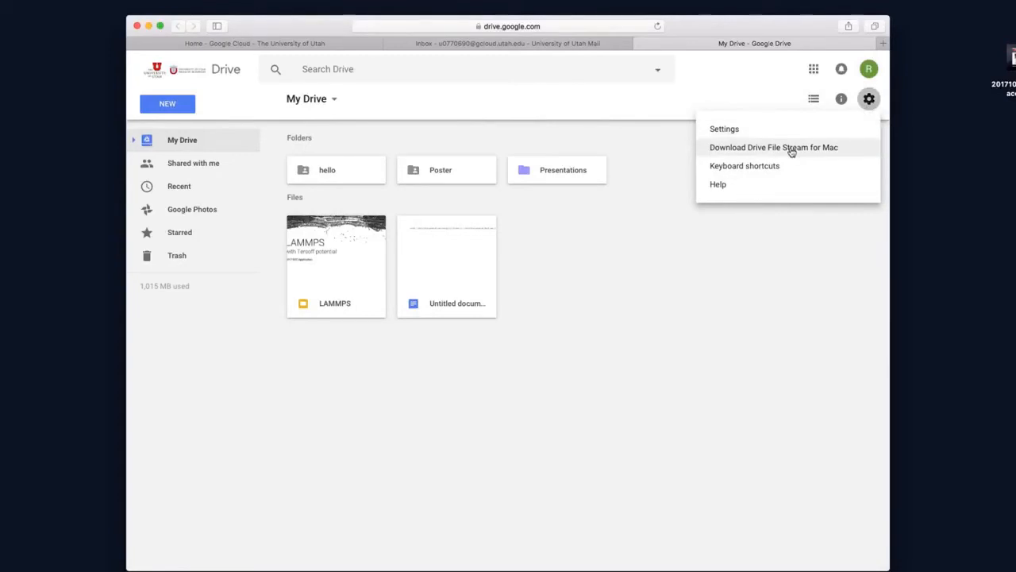
left_click(774, 146)
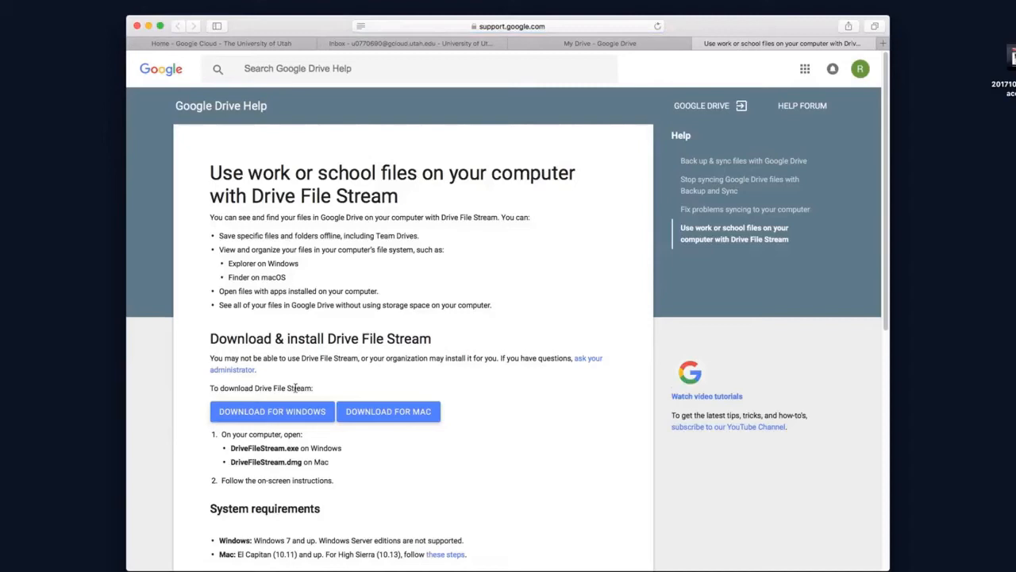
mouse_move(359, 416)
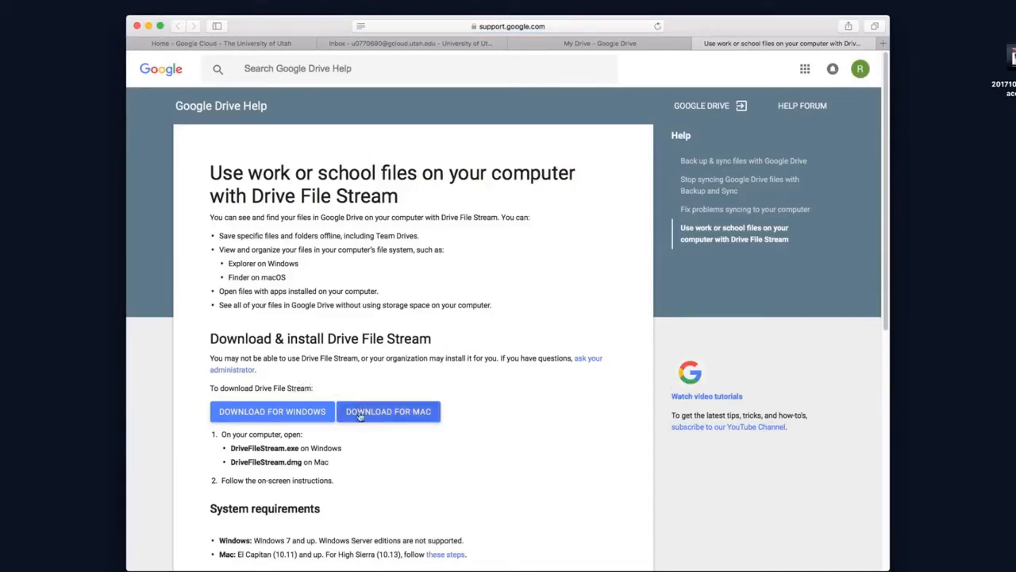
mouse_move(361, 419)
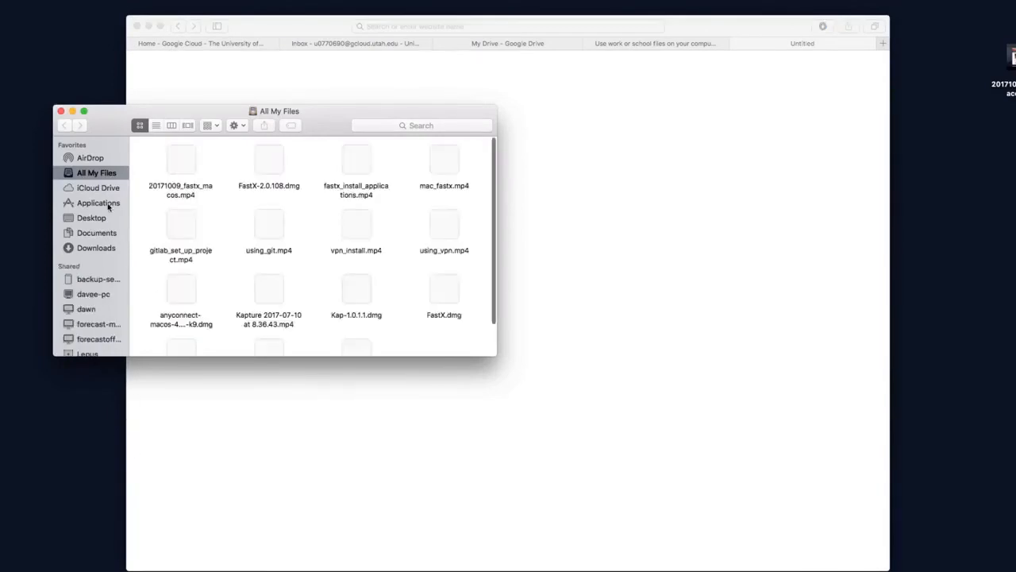
Launch GoogleDriveFileStream.pkg from the Install Google Drive File Stream volume
left_click(98, 204)
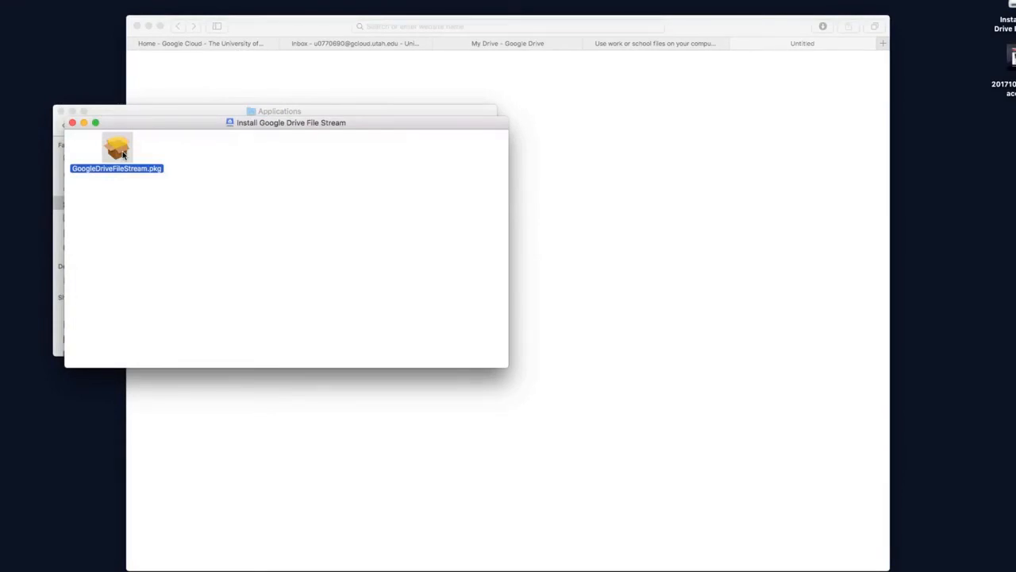
double_click(118, 150)
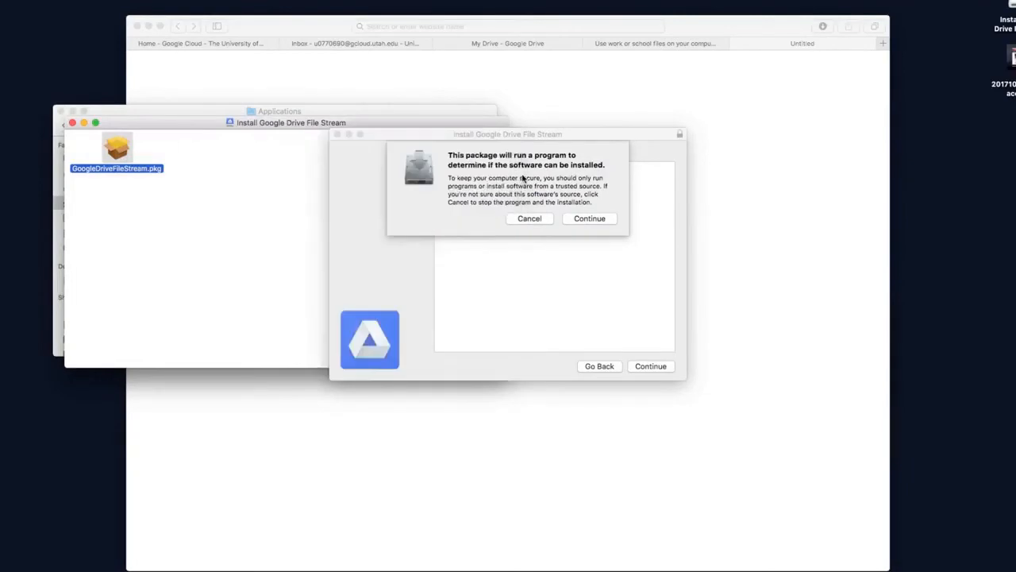
mouse_move(548, 194)
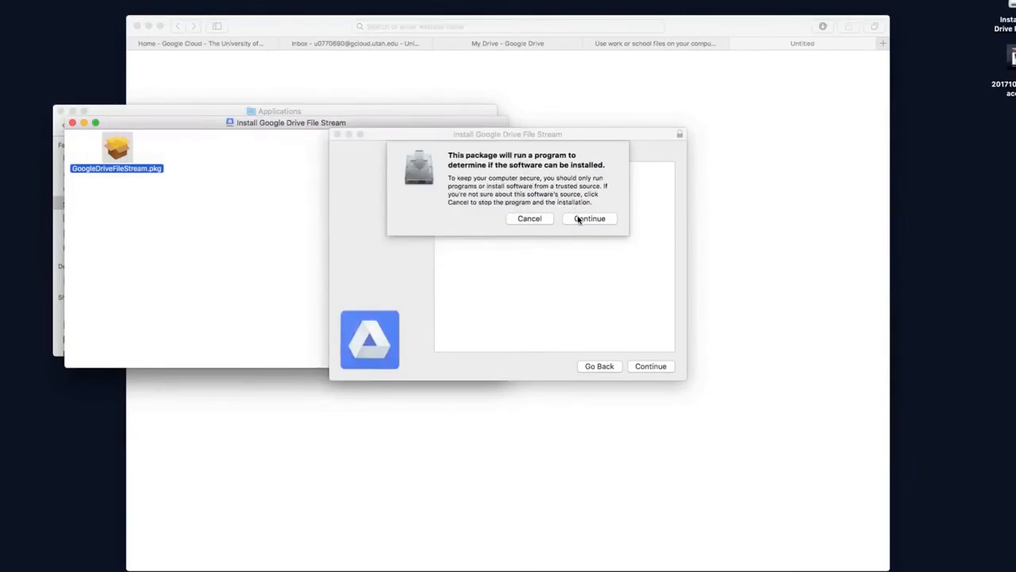
Allow the package check and proceed to a standard installation on the suggested disk
left_click(589, 219)
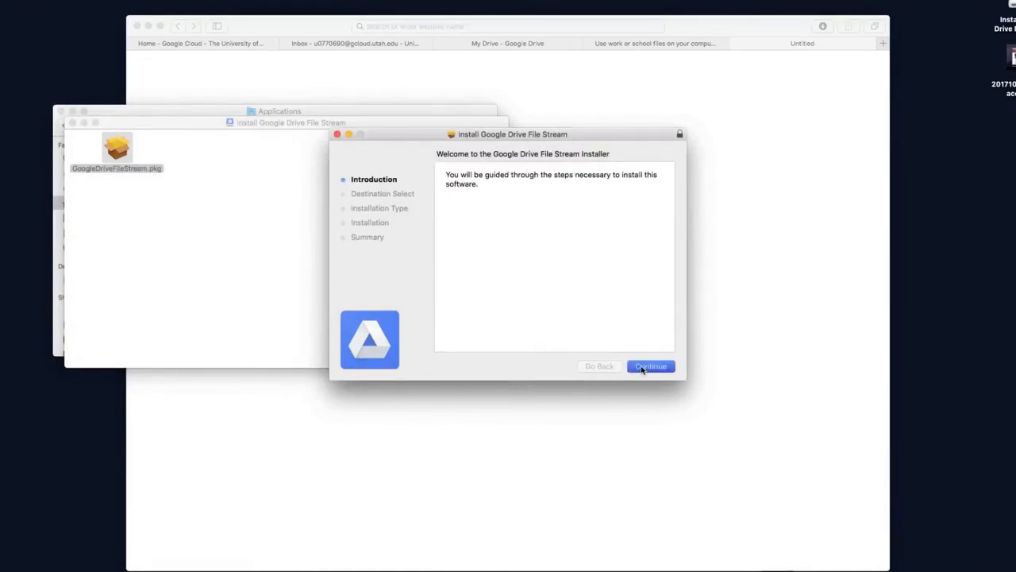
left_click(651, 365)
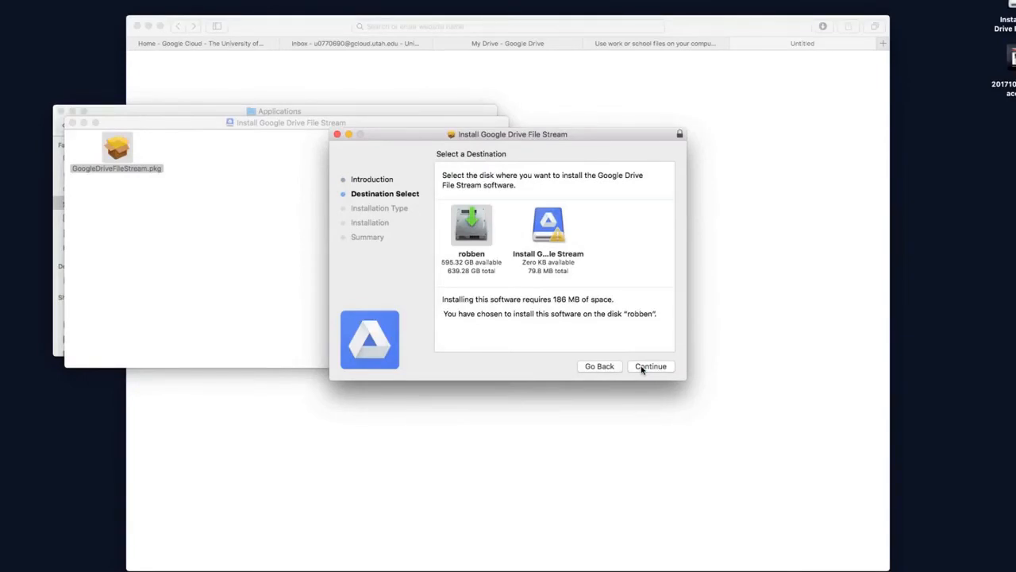
left_click(651, 365)
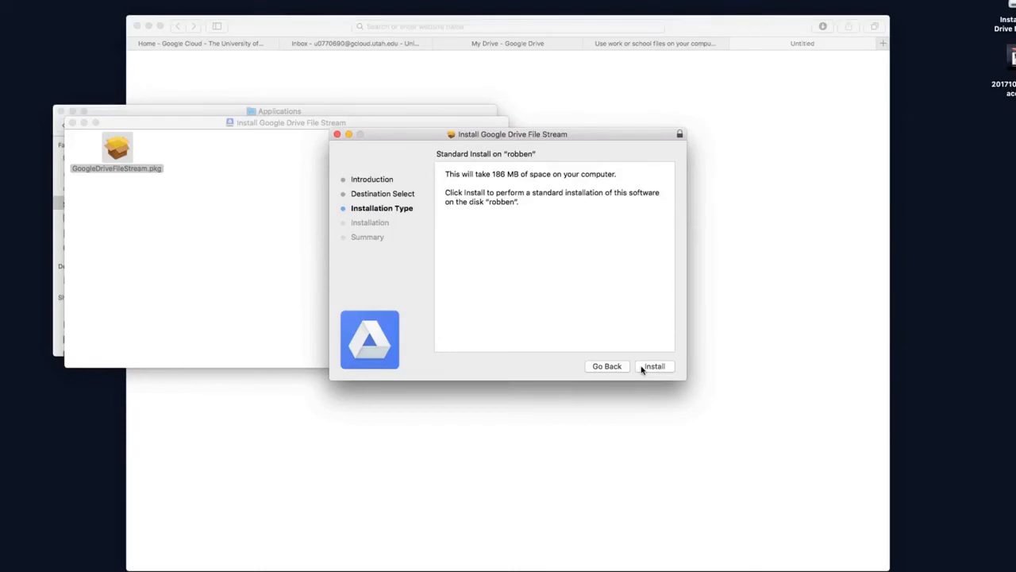
left_click(654, 366)
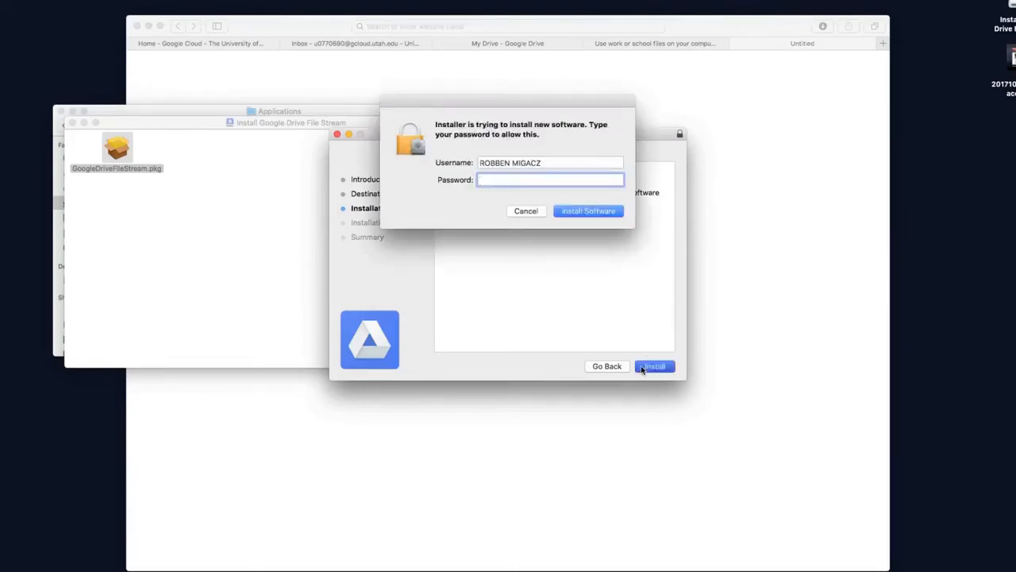
Authorize with the admin password, install the software and close the finished installer
type("••")
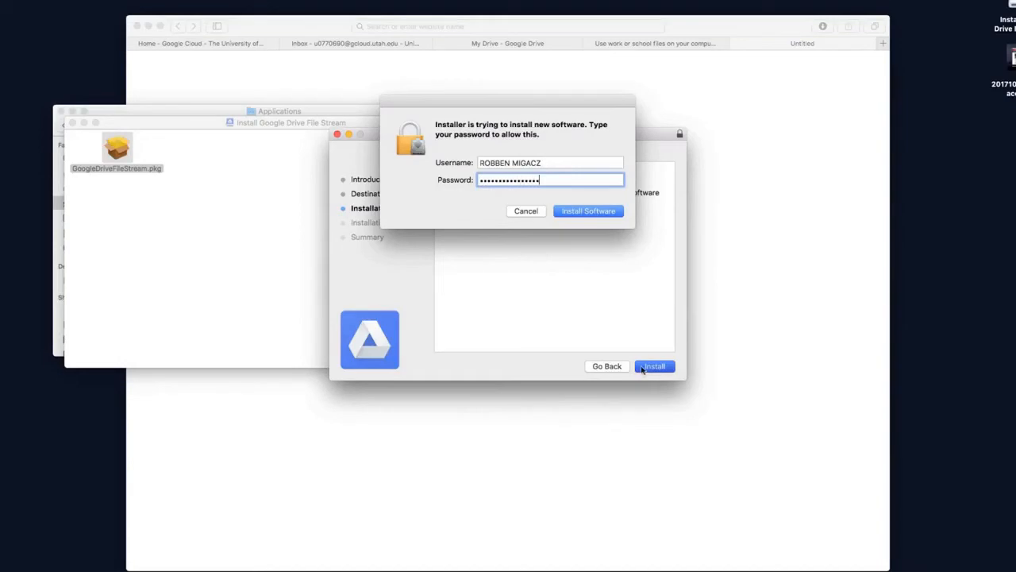
left_click(587, 209)
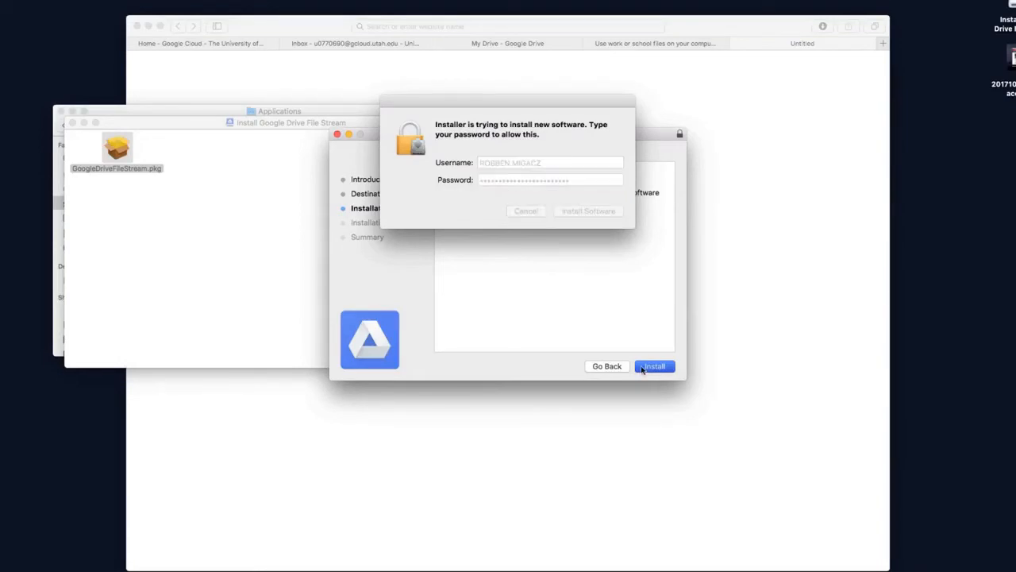
left_click(654, 365)
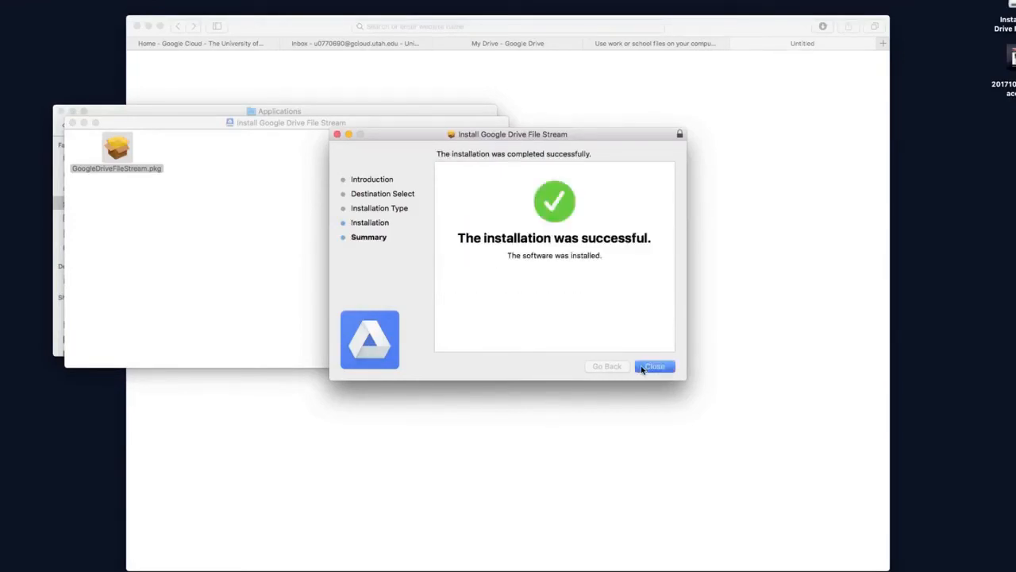
left_click(654, 365)
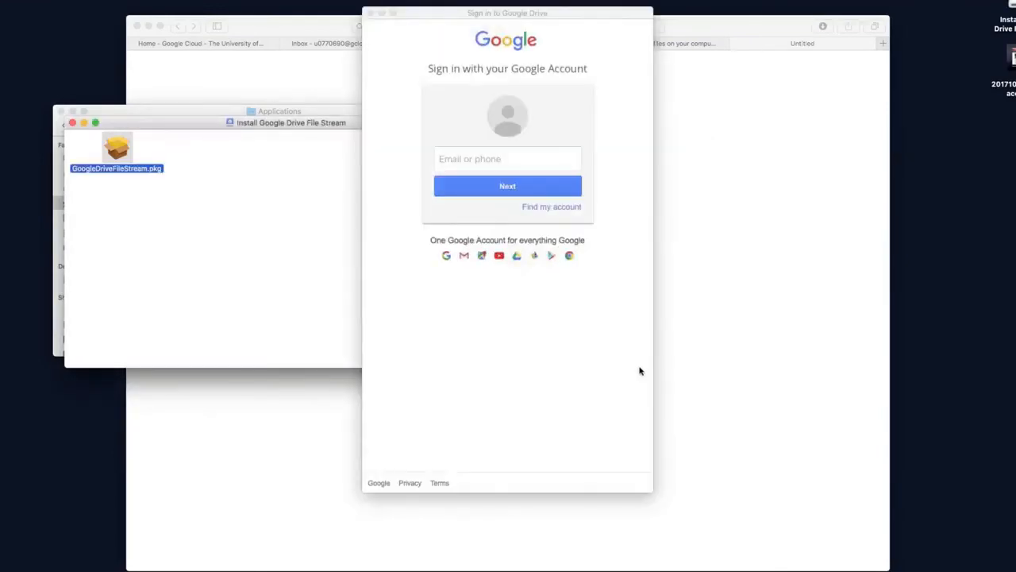
Enter the account email 'u077' and continue to the university sign-in
left_click(508, 159)
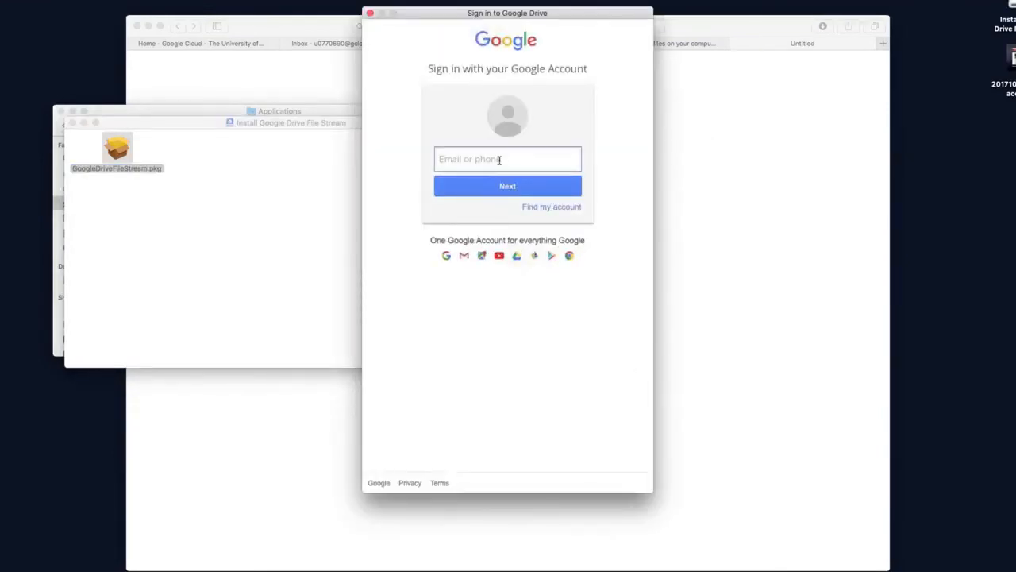
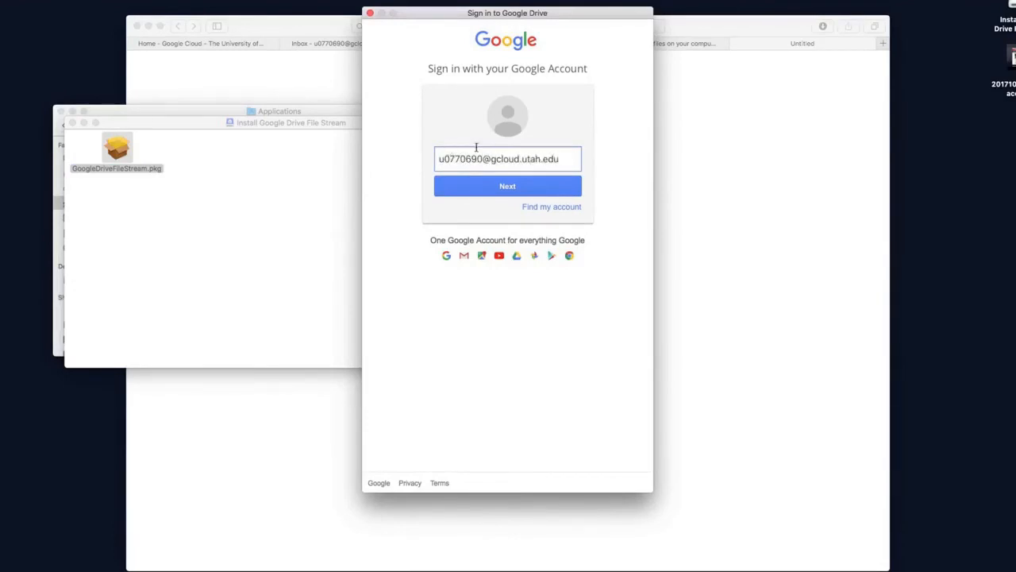
double_click(463, 159)
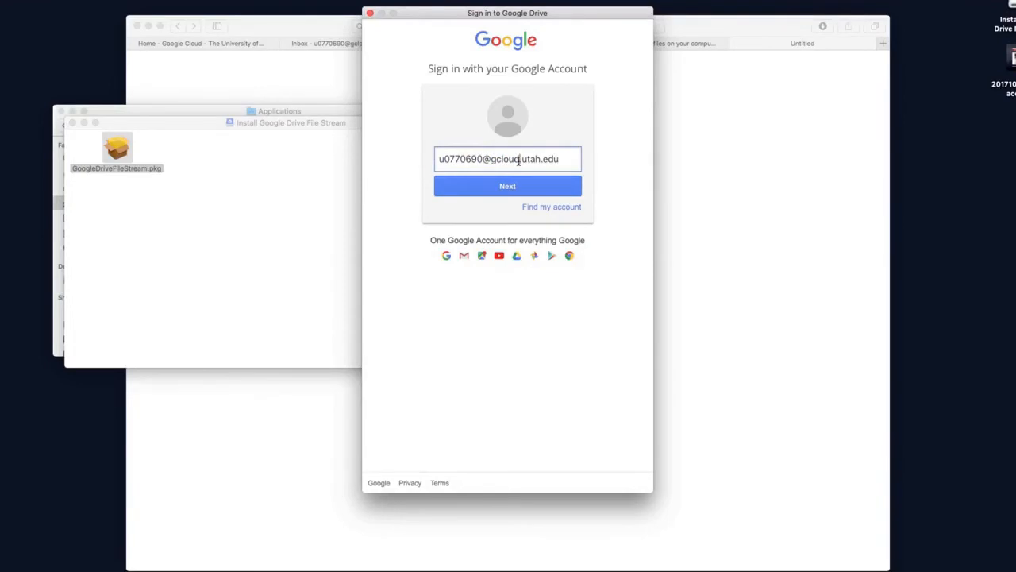
left_click(509, 186)
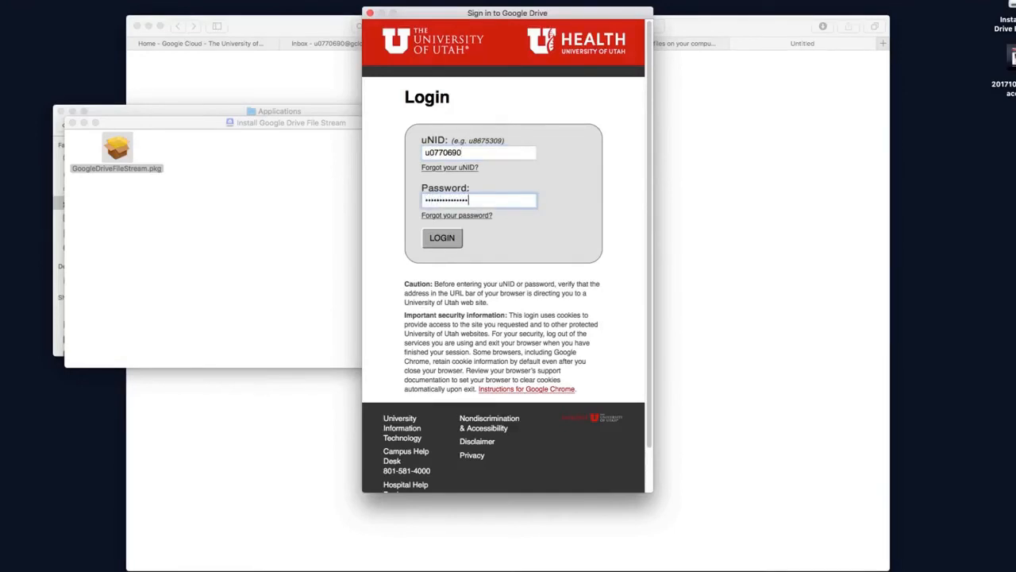
Log in with university credentials, approve via push, and allow File Stream access to Drive
left_click(441, 239)
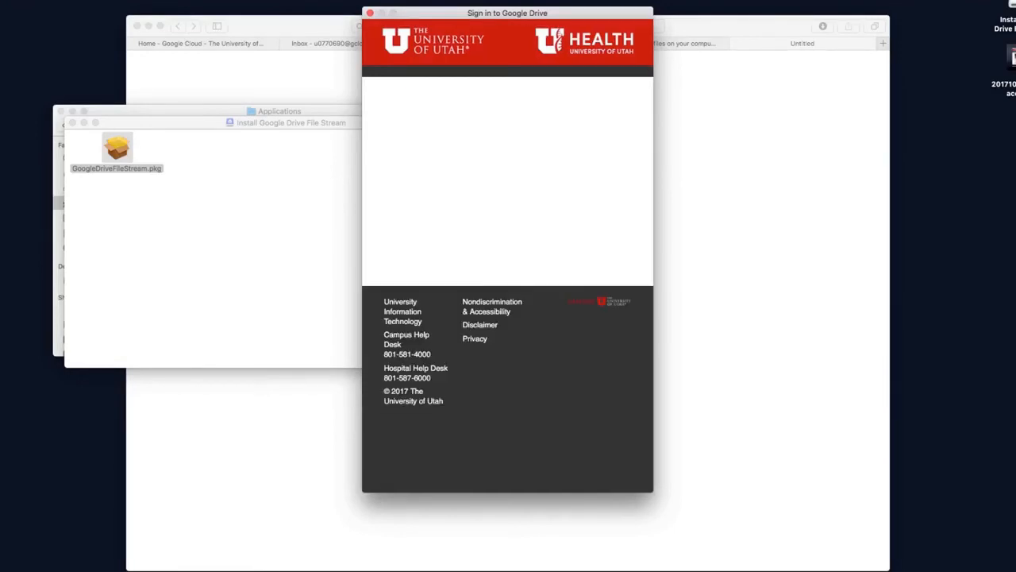
mouse_move(463, 140)
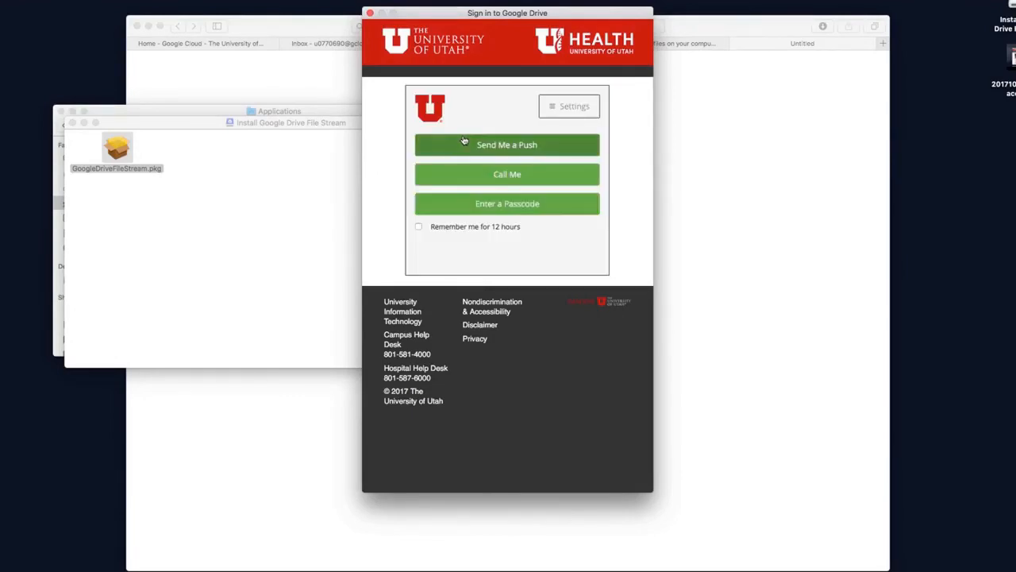
left_click(507, 144)
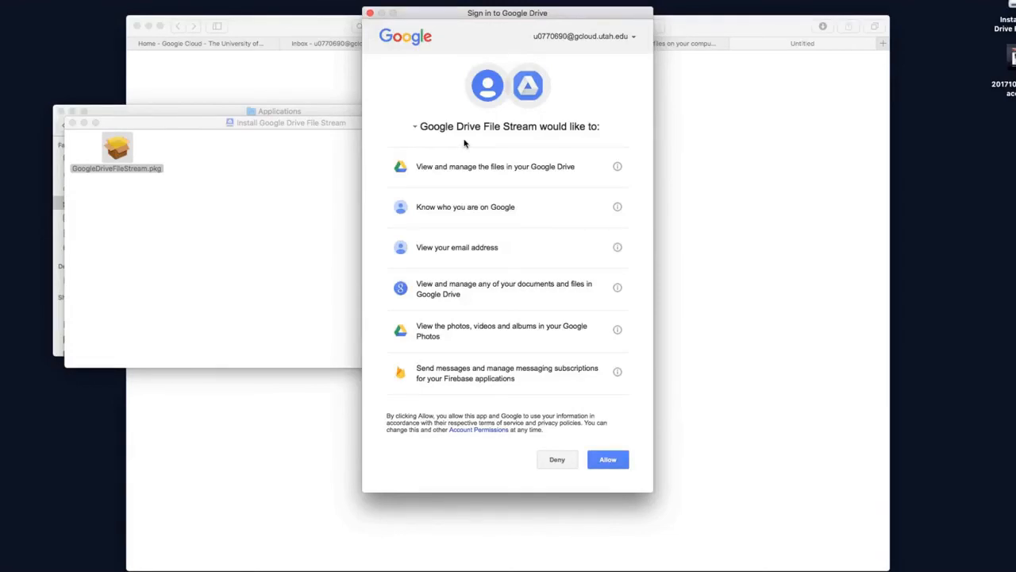
mouse_move(594, 441)
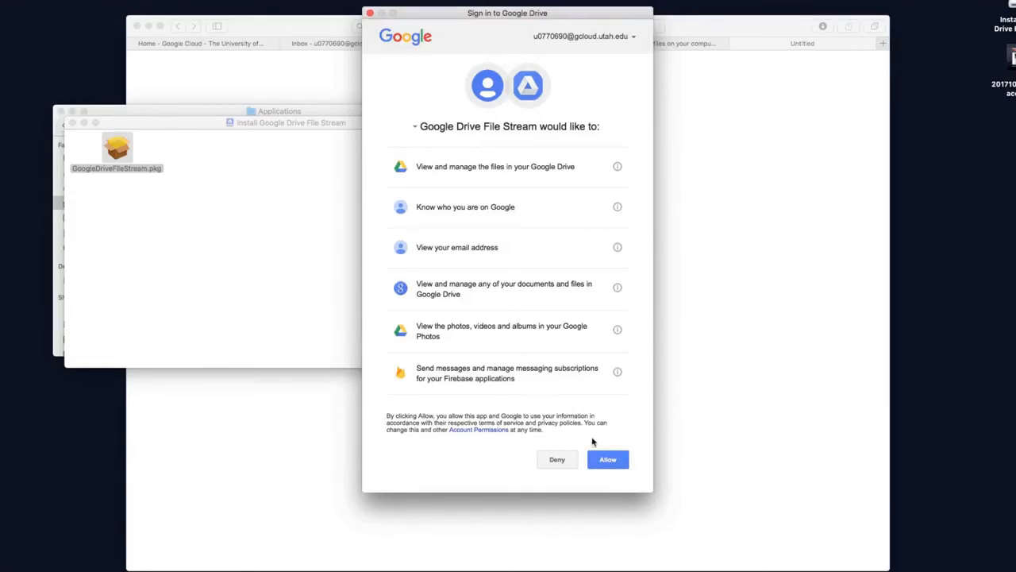
left_click(607, 459)
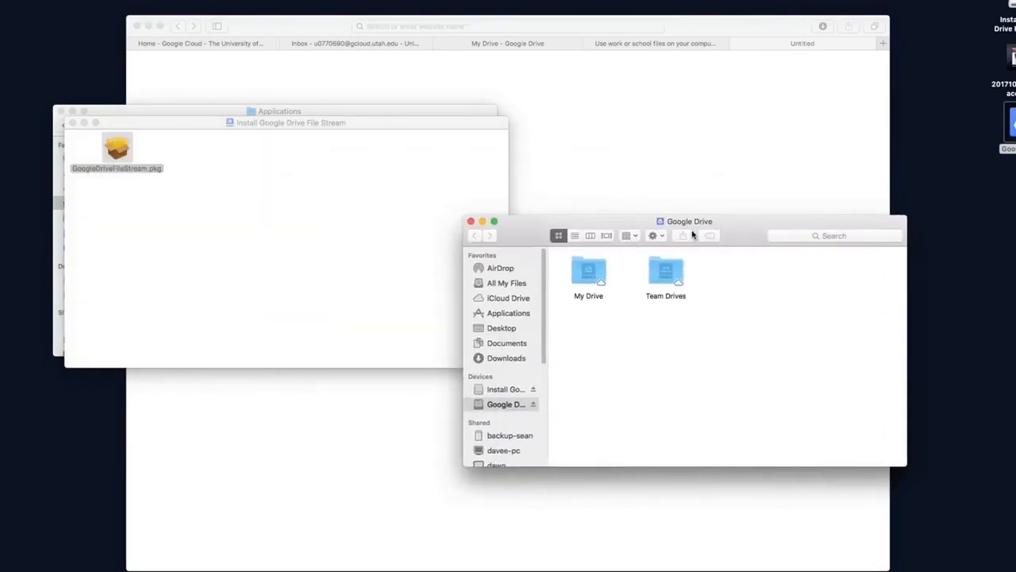
Copy 20171009_tech_macos.mp4 from the Desktop into the mounted My Drive folder
double_click(588, 273)
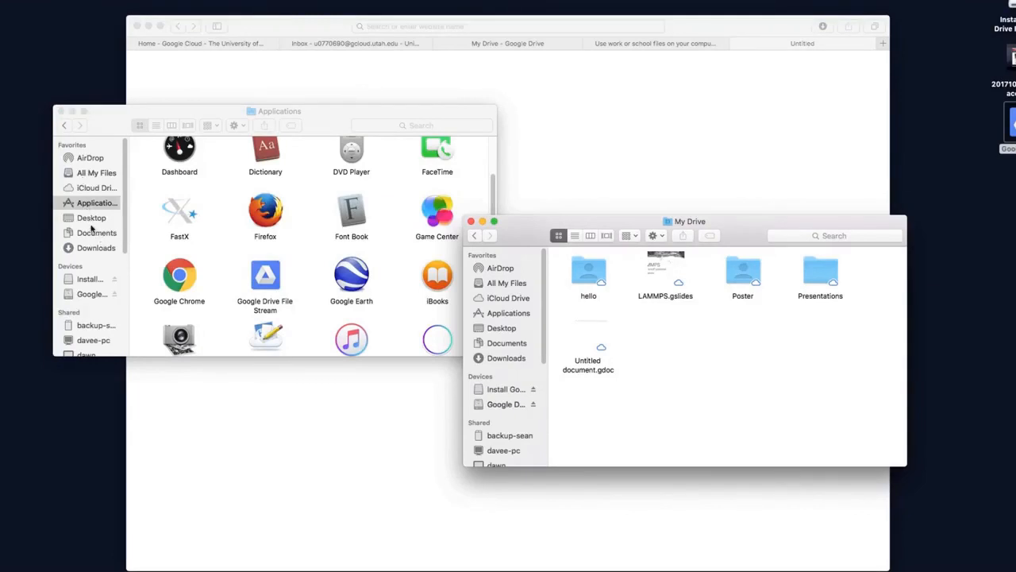
left_click(89, 218)
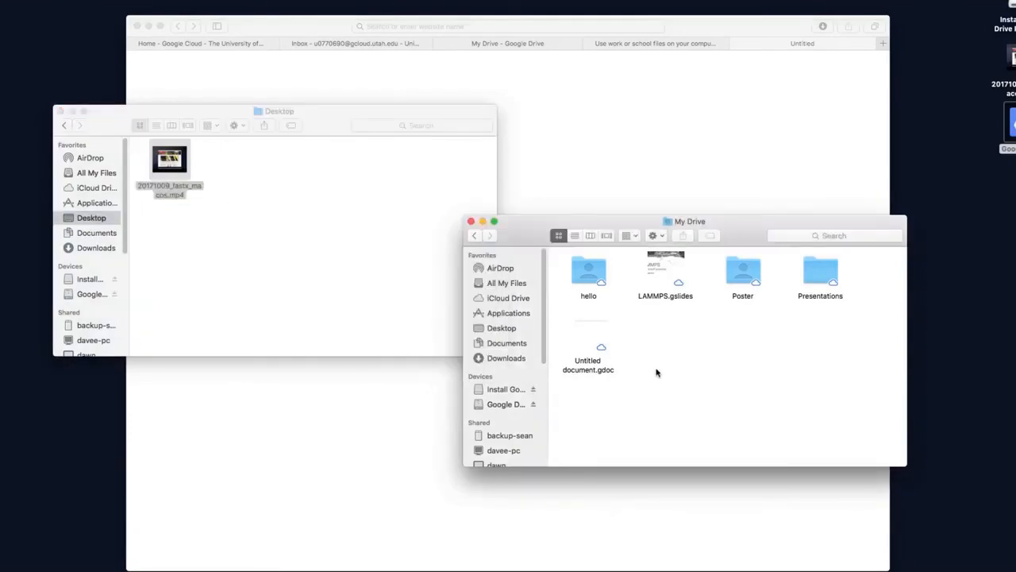
left_click_drag(168, 158, 666, 341)
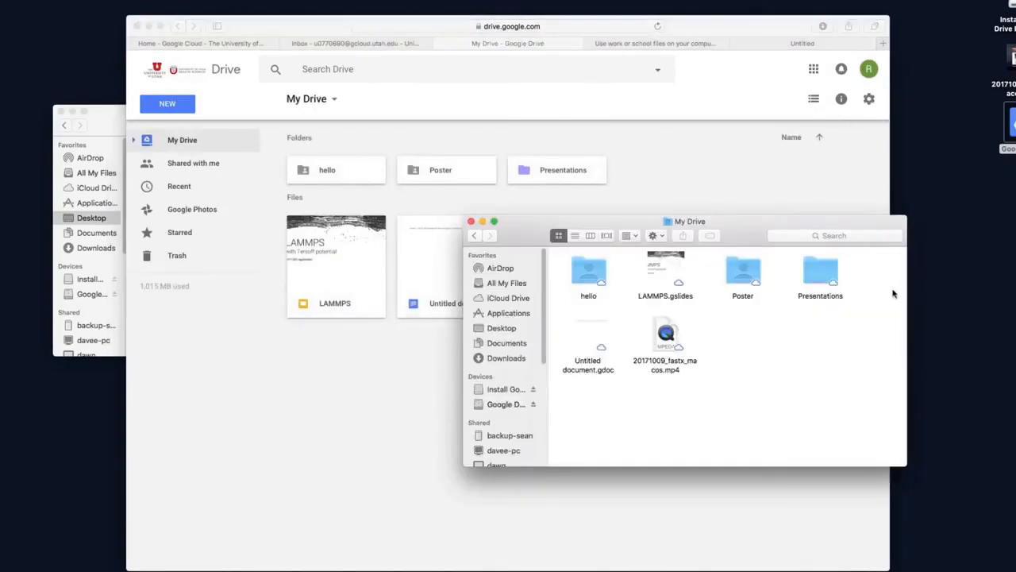
mouse_move(724, 222)
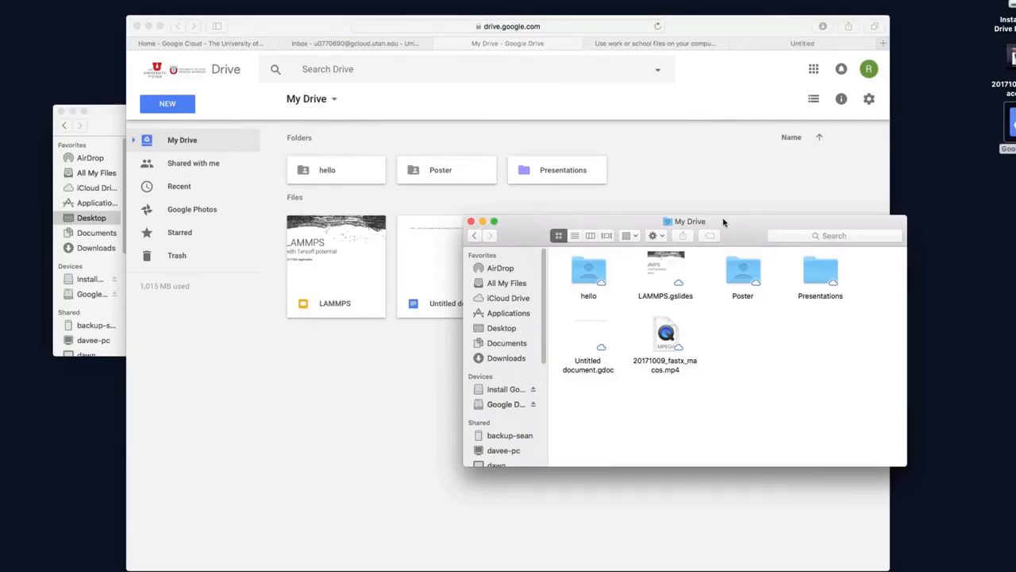
Reveal the web My Drive in Safari and select the uploaded 20171009_tech video
left_click_drag(715, 223, 807, 223)
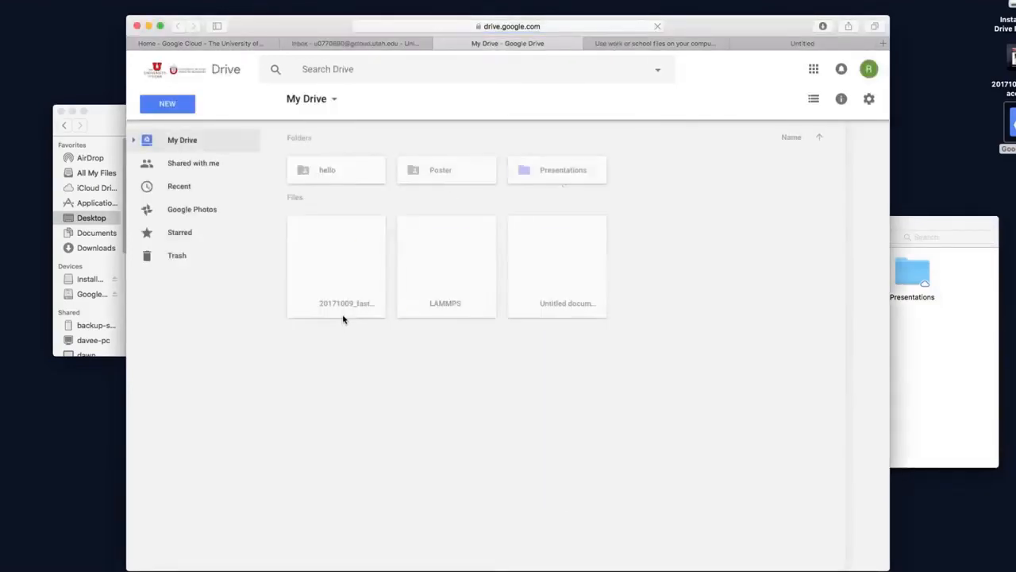
left_click(337, 267)
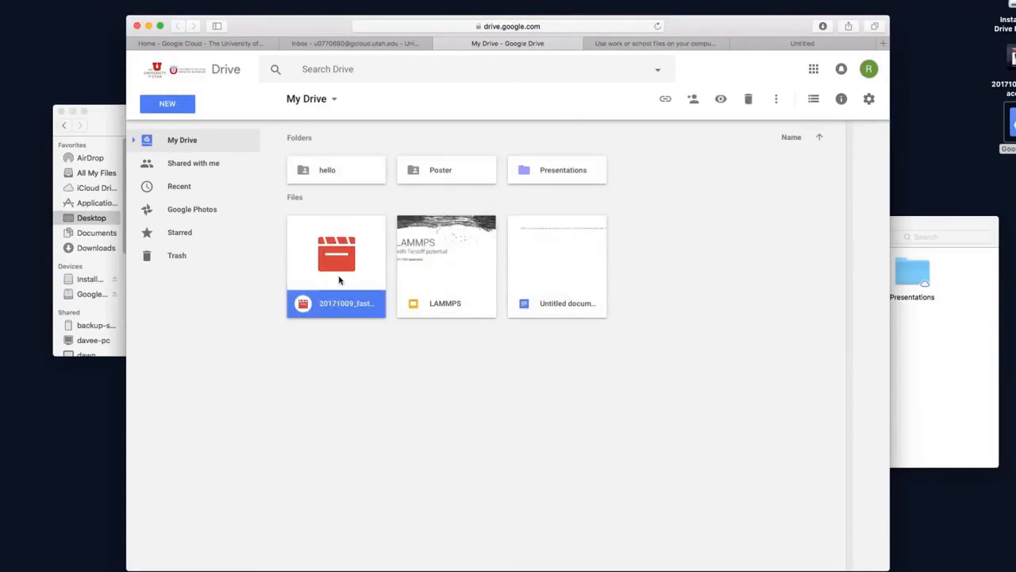